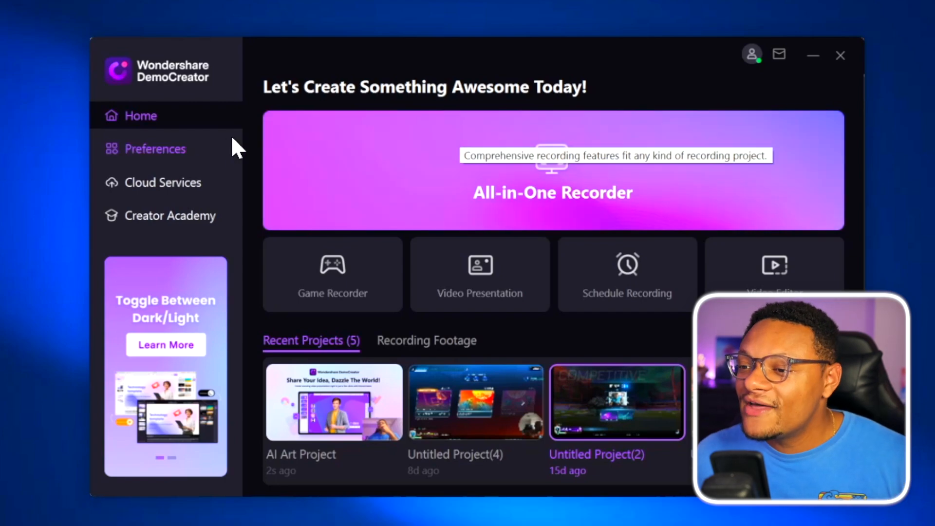
Visit preferences, return home, and browse the Custom Zone presets from wide-screen to social-media sizes
{"action": "left_click", "coordinate": [155, 148]}
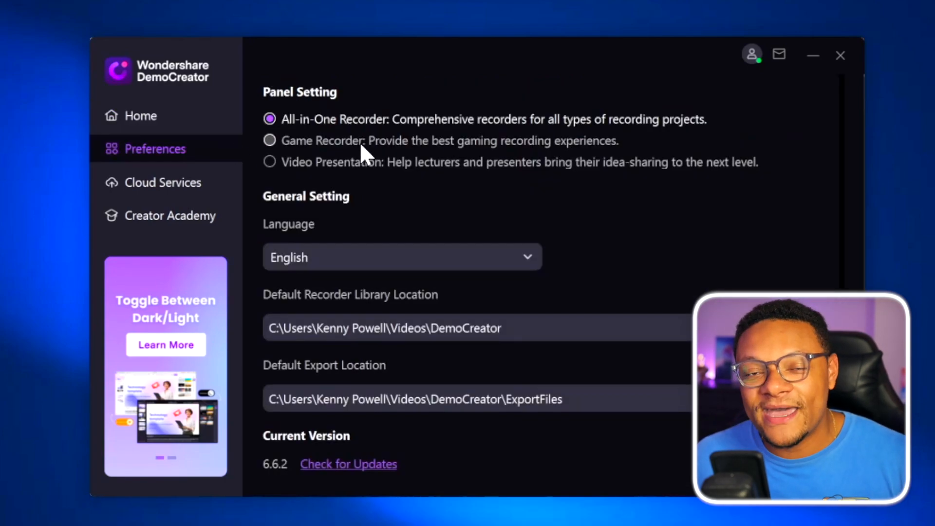
{"action": "left_click", "coordinate": [141, 116]}
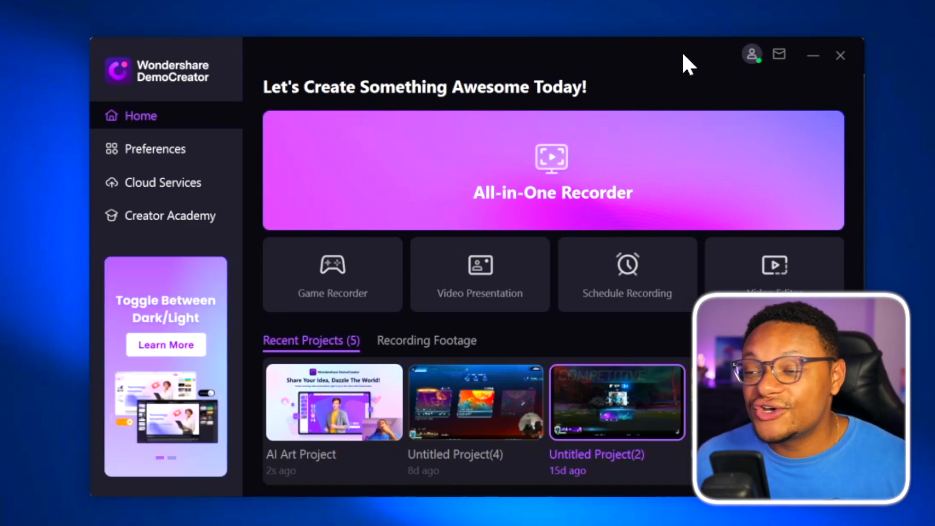
{"action": "mouse_move", "coordinate": [746, 73]}
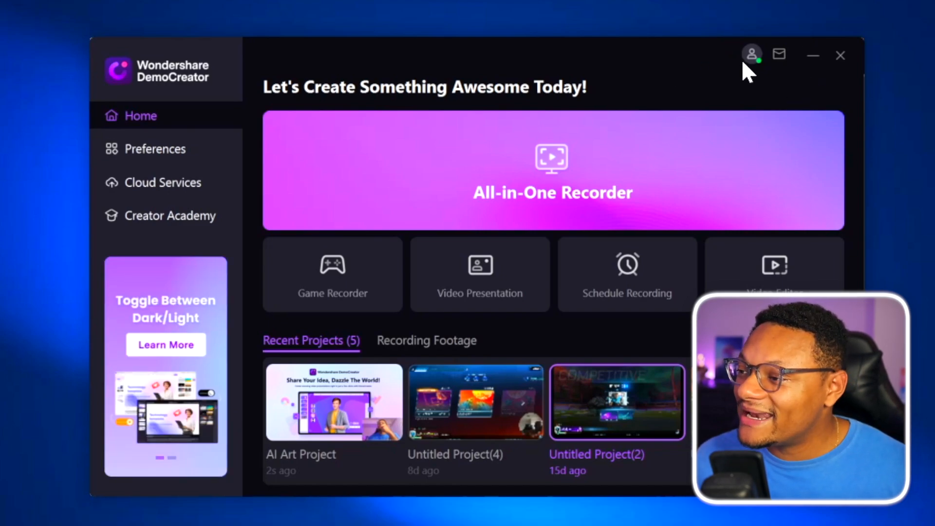
{"action": "left_click", "coordinate": [751, 54]}
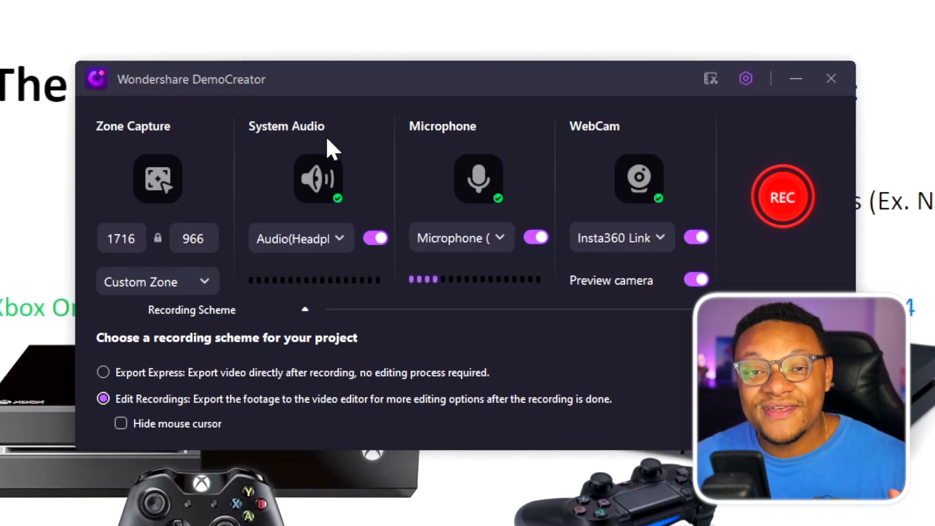
{"action": "mouse_move", "coordinate": [398, 141]}
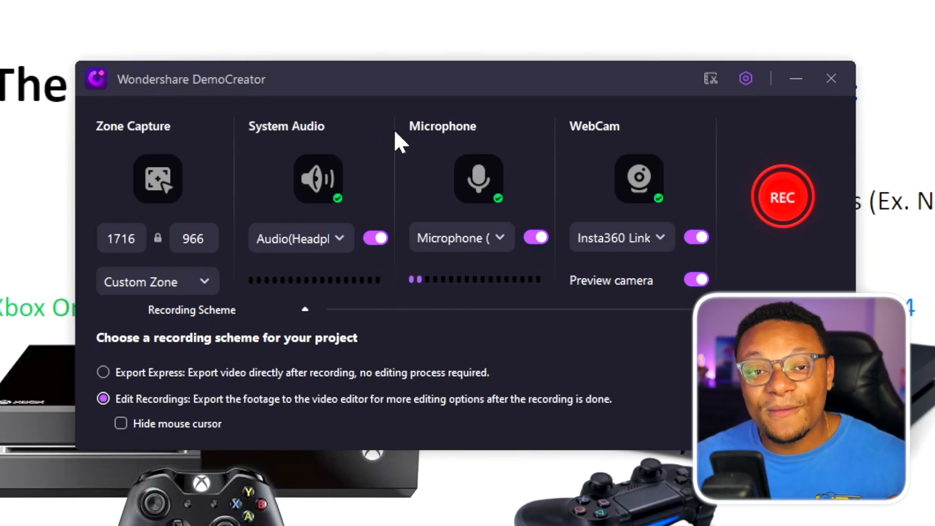
{"action": "mouse_move", "coordinate": [485, 148]}
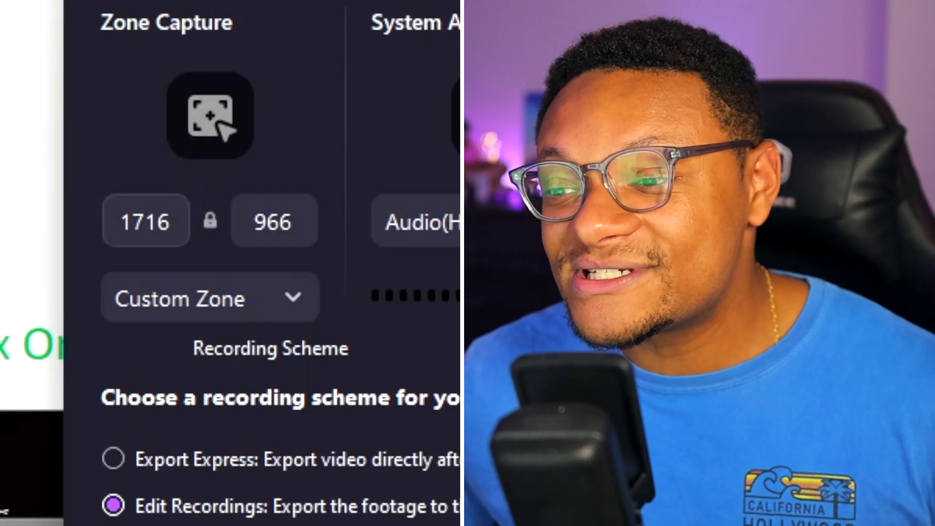
{"action": "left_click", "coordinate": [274, 220]}
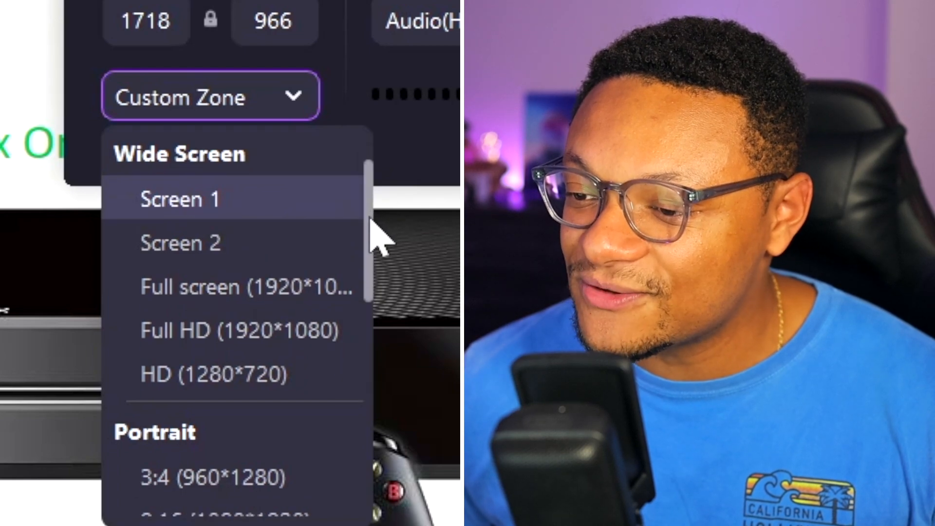
{"action": "scroll", "scroll_direction": "down", "scroll_amount": 3}
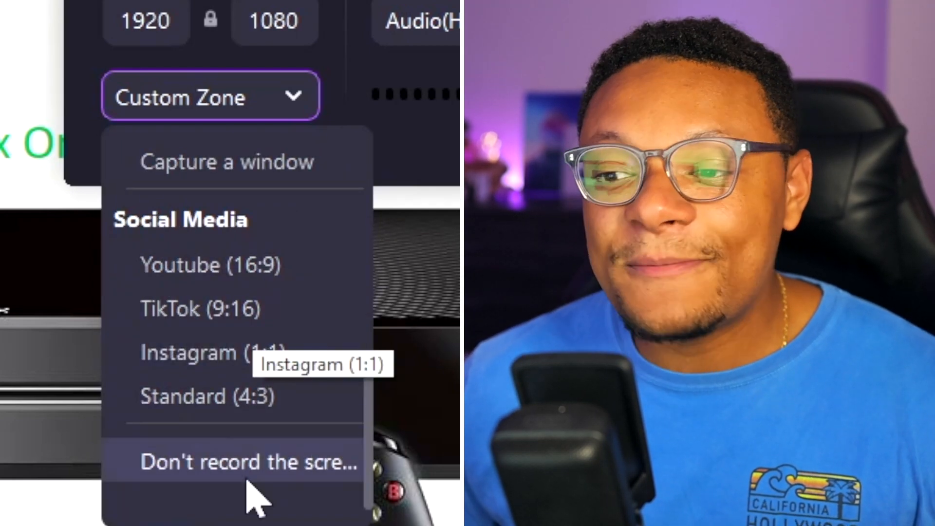
{"action": "mouse_move", "coordinate": [263, 401]}
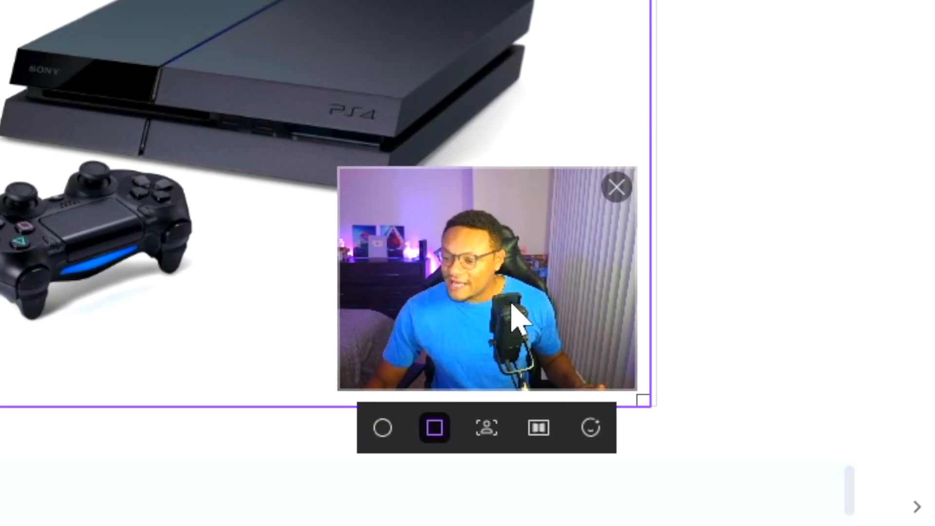
{"action": "mouse_move", "coordinate": [385, 429]}
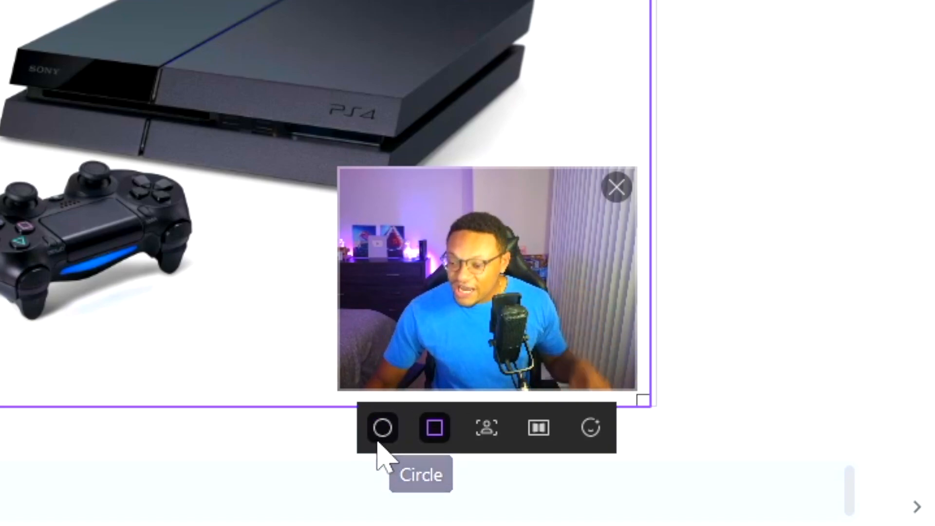
Try circle and square webcam shapes, then enable AI background removal past the warning
{"action": "left_click", "coordinate": [384, 428]}
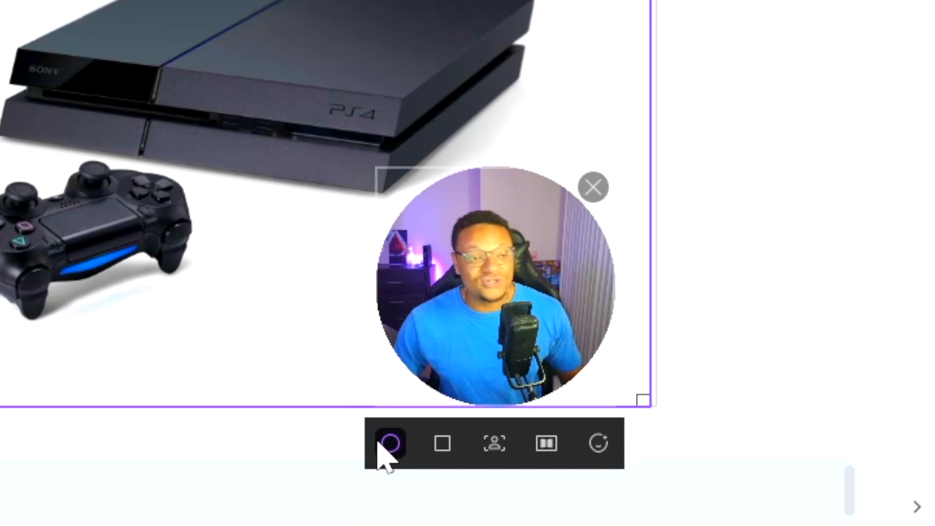
{"action": "left_click", "coordinate": [442, 444]}
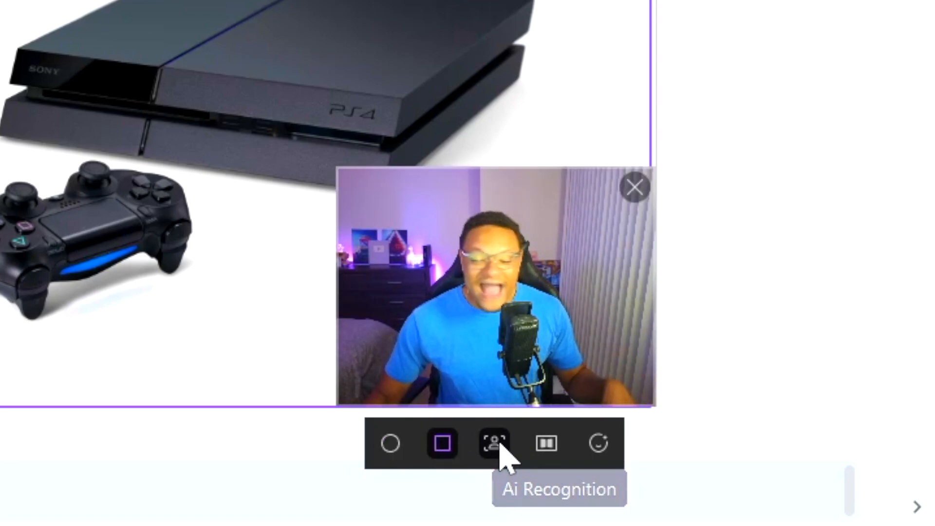
{"action": "left_click", "coordinate": [491, 444]}
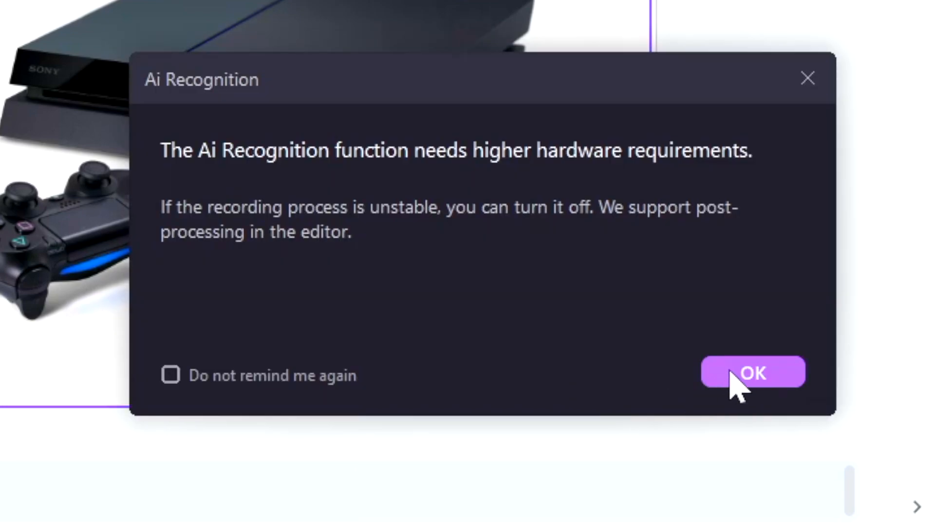
{"action": "left_click", "coordinate": [753, 372]}
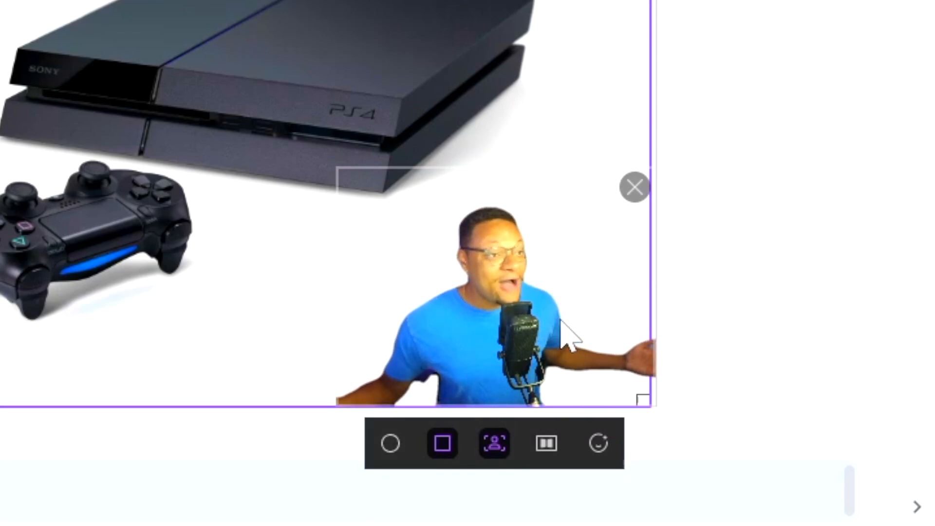
Turn AI background removal off, mirror the webcam, and open facial beauty settings
{"action": "left_click", "coordinate": [544, 444]}
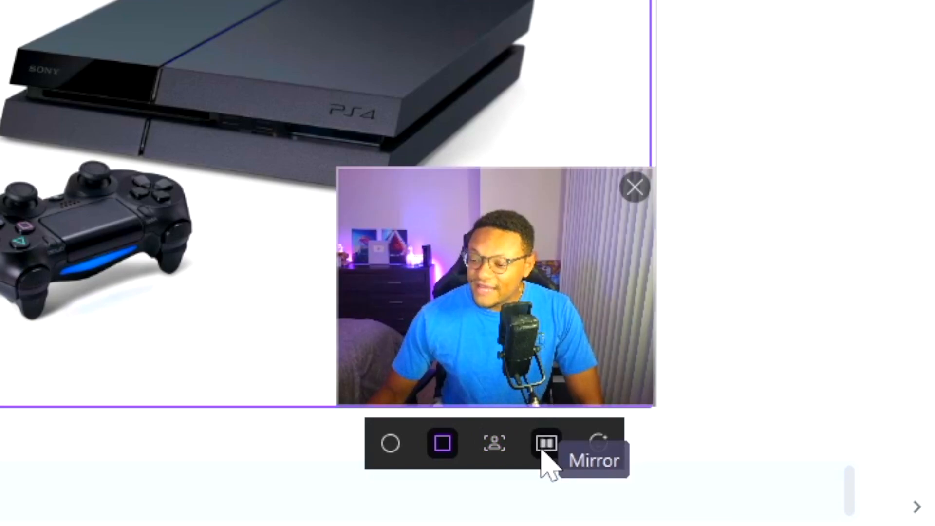
{"action": "left_click", "coordinate": [546, 443]}
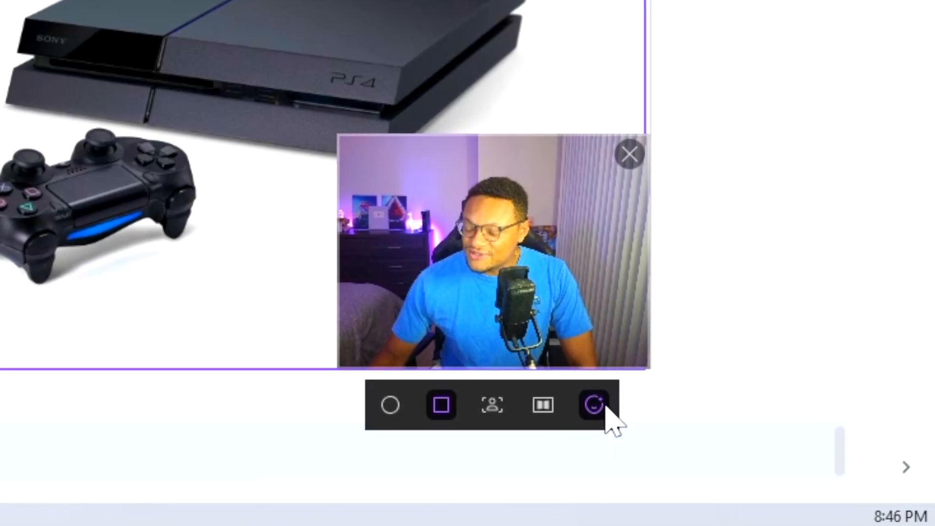
{"action": "left_click", "coordinate": [594, 405]}
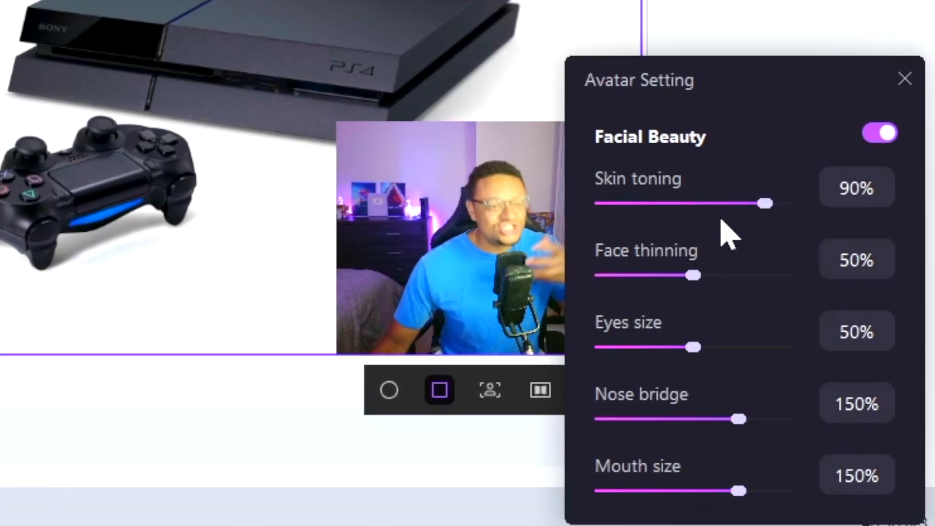
{"action": "mouse_move", "coordinate": [785, 173]}
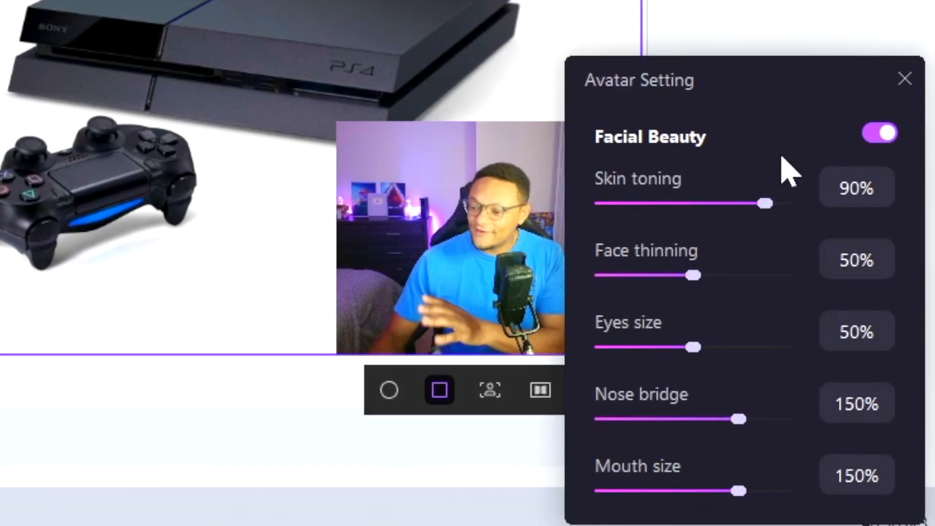
{"action": "mouse_move", "coordinate": [708, 307]}
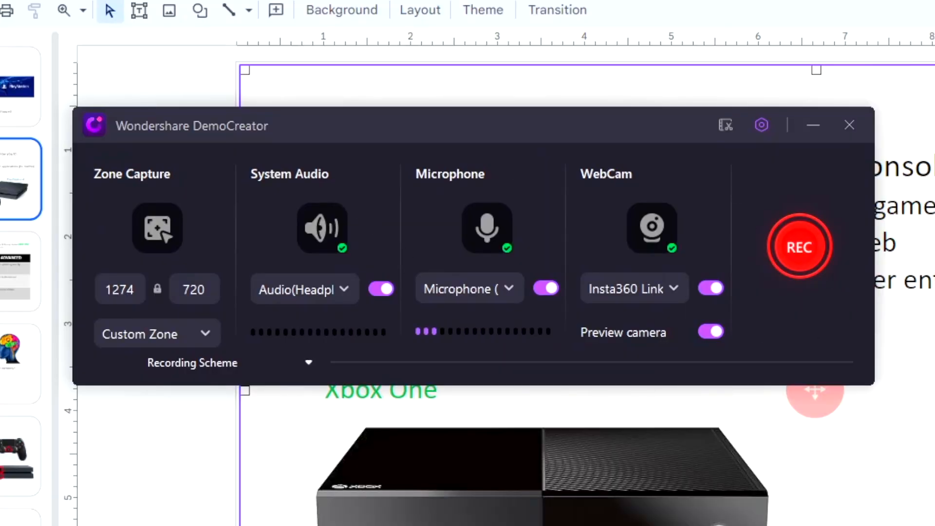
Record the console slide while using pen, highlighter, numbered markers, a title circle and line tools
{"action": "left_click", "coordinate": [800, 247]}
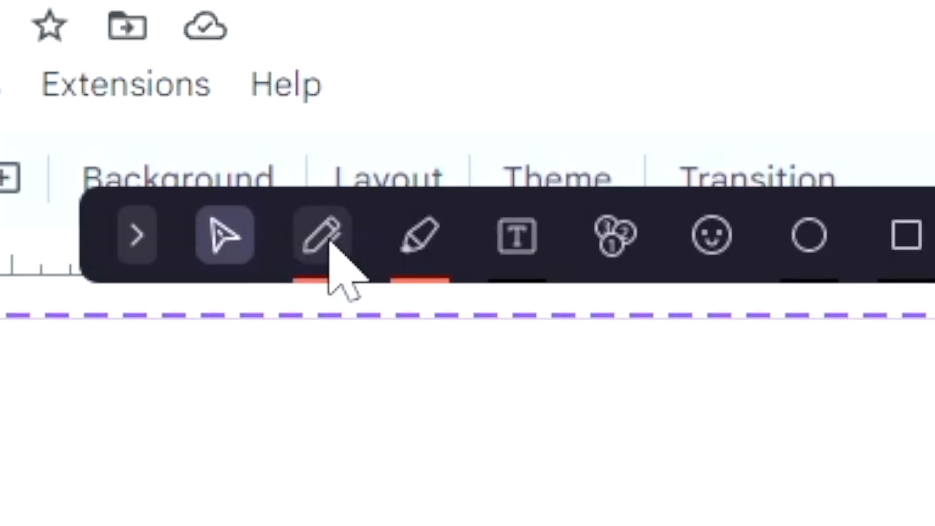
{"action": "left_click", "coordinate": [417, 237]}
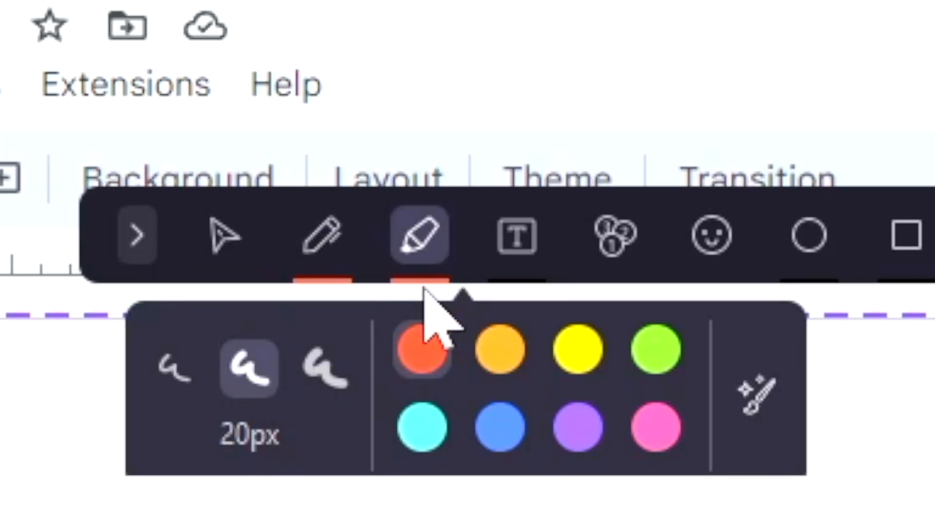
{"action": "left_click", "coordinate": [513, 238]}
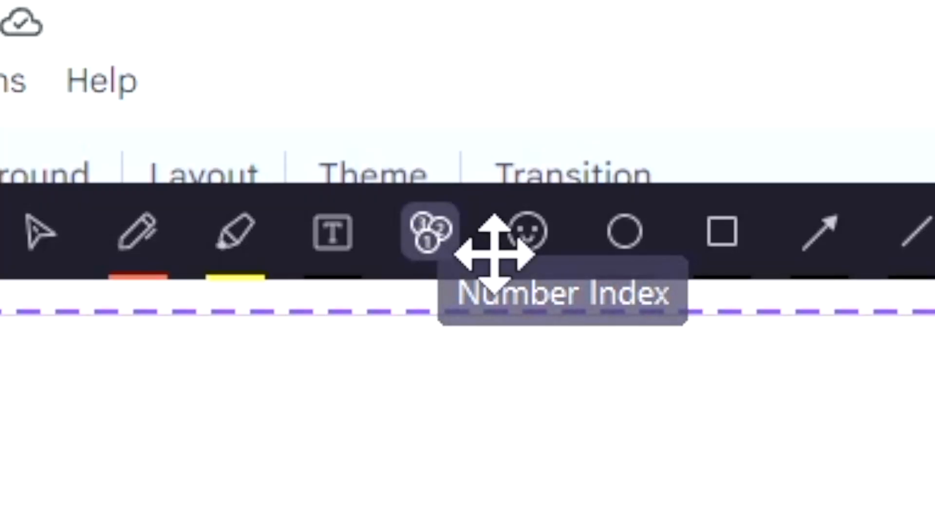
{"action": "left_click", "coordinate": [526, 241]}
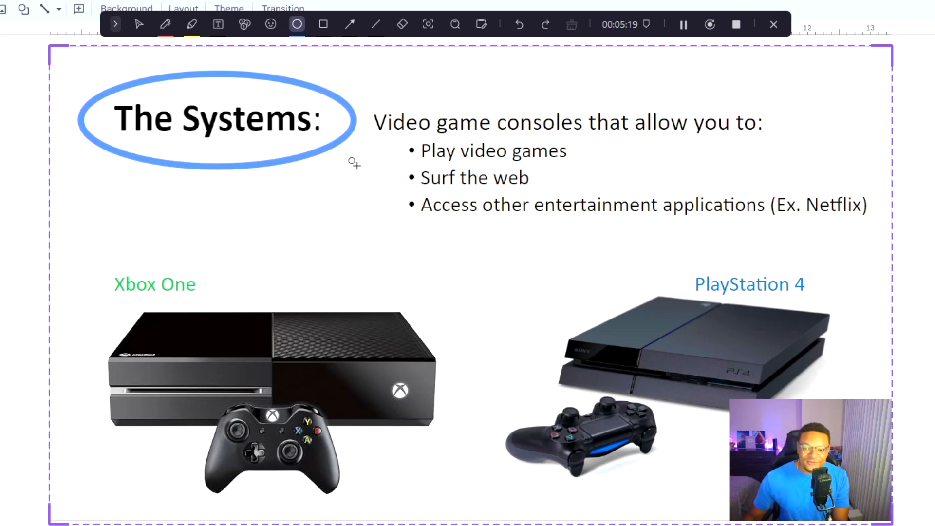
{"action": "left_click_drag", "start_coordinate": [90, 257], "coordinate": [470, 507]}
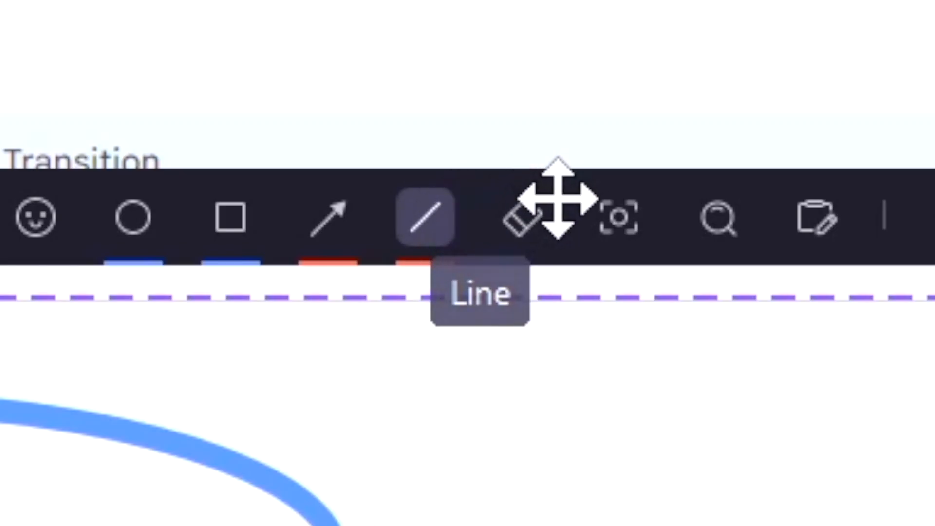
{"action": "left_click", "coordinate": [521, 218]}
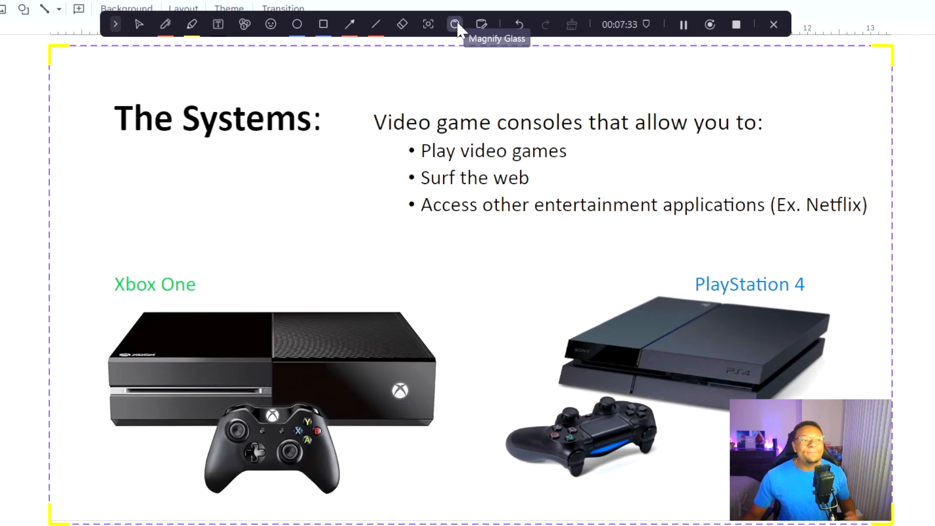
Use the magnifier, handwrite on the whiteboard and undo the stroke, then stop recording
{"action": "left_click", "coordinate": [454, 24]}
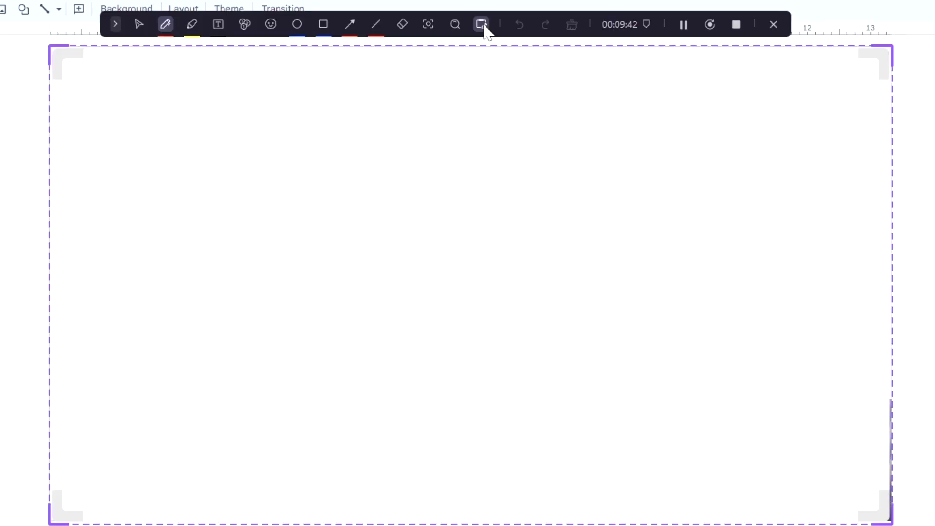
{"action": "left_click_drag", "start_coordinate": [159, 104], "coordinate": [155, 188]}
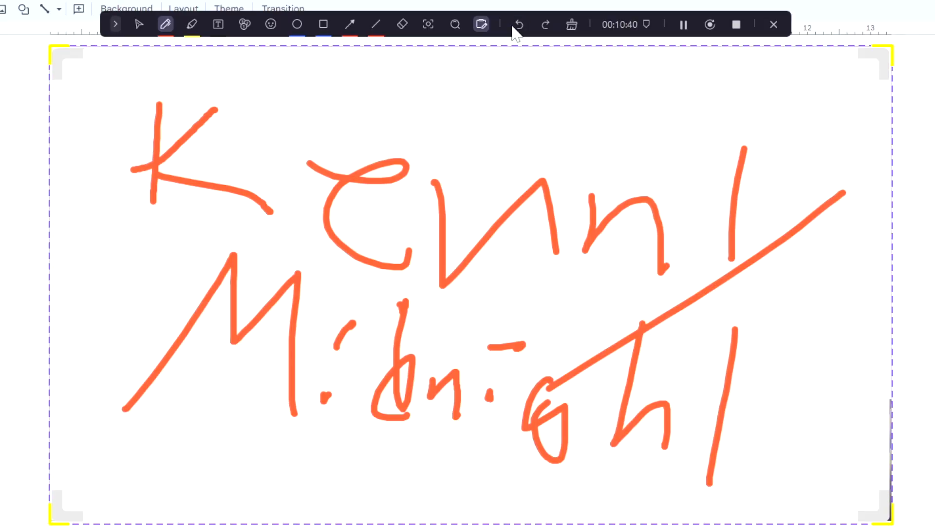
{"action": "left_click", "coordinate": [518, 24]}
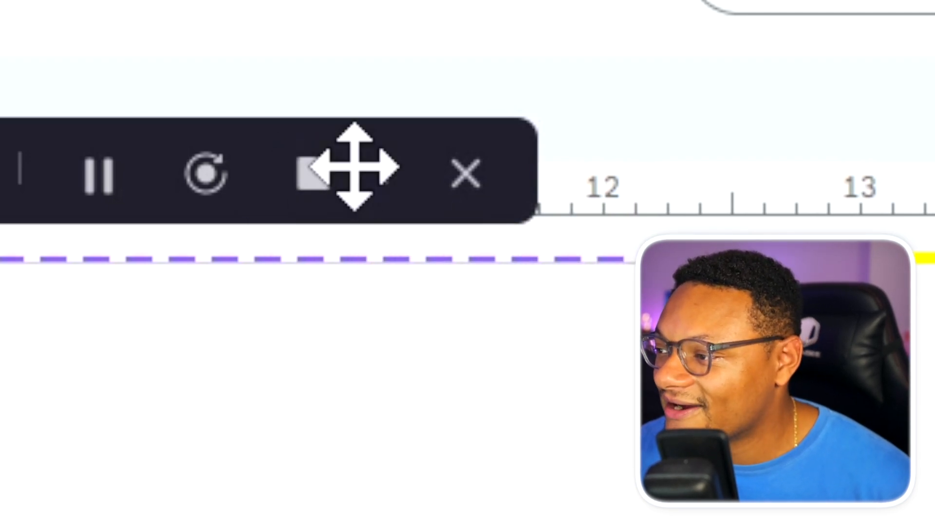
{"action": "left_click", "coordinate": [463, 173]}
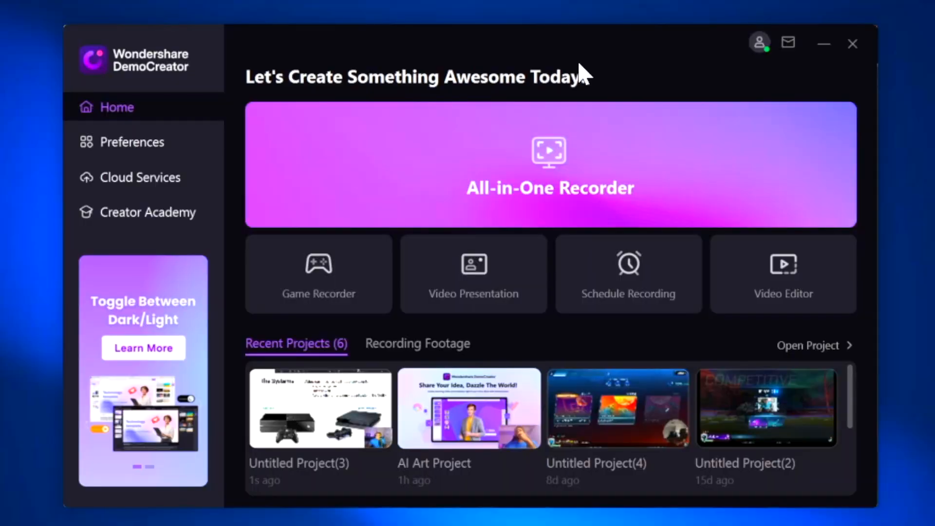
Set the PS Remote Play window as the Game Recorder's capture source
{"action": "left_click", "coordinate": [549, 170]}
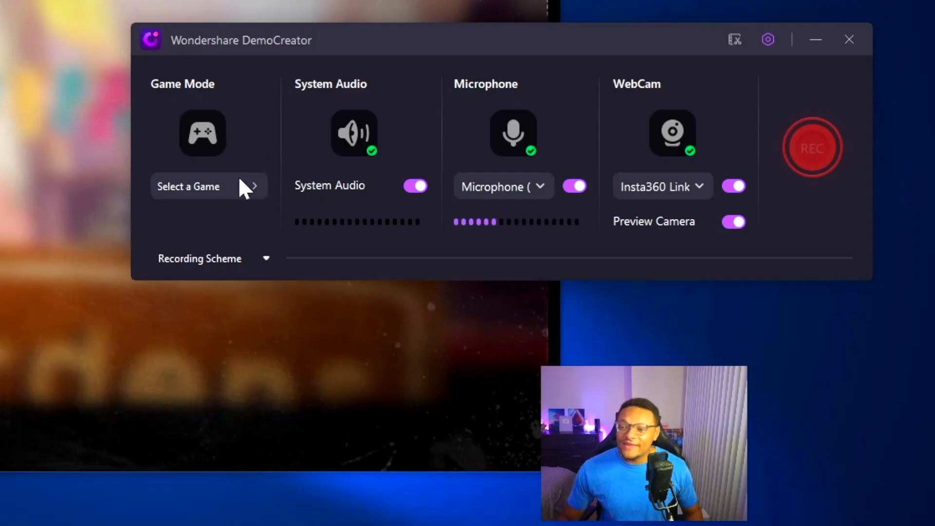
{"action": "mouse_move", "coordinate": [259, 209]}
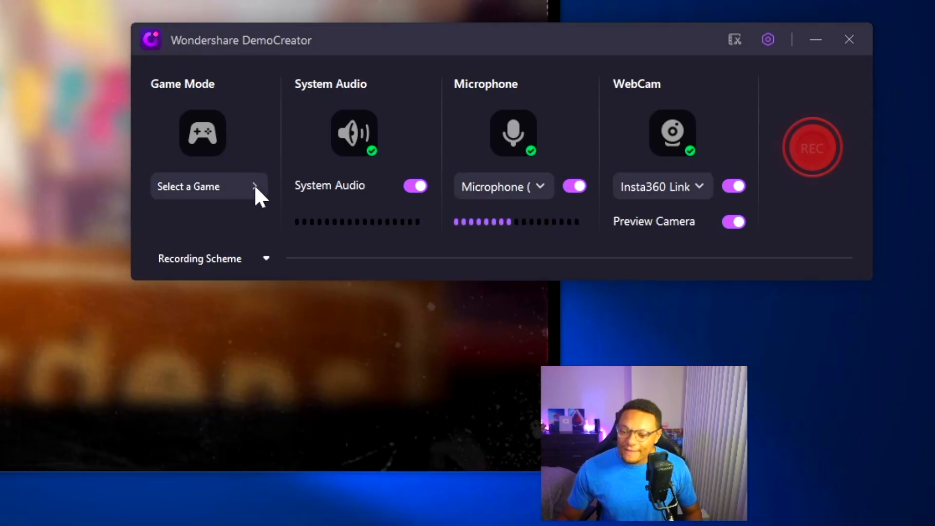
{"action": "left_click", "coordinate": [208, 186]}
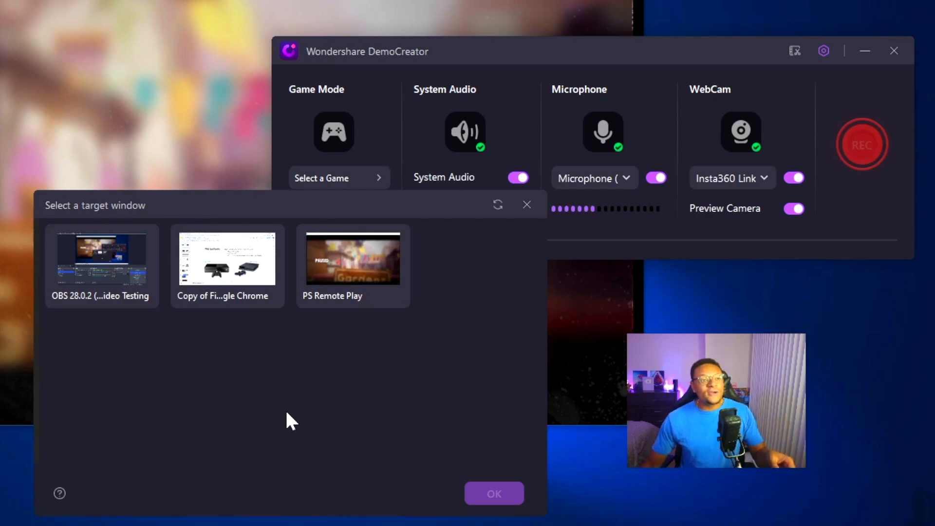
{"action": "left_click", "coordinate": [352, 265]}
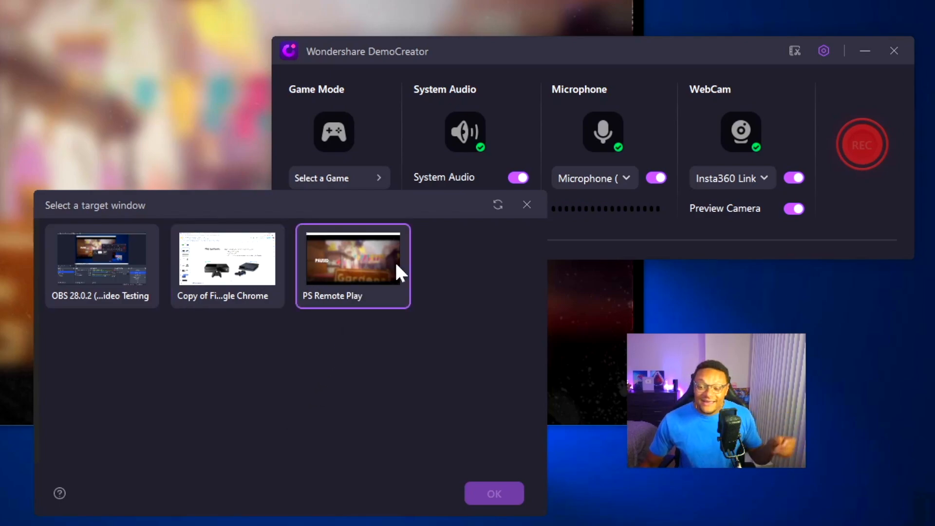
{"action": "mouse_move", "coordinate": [386, 285]}
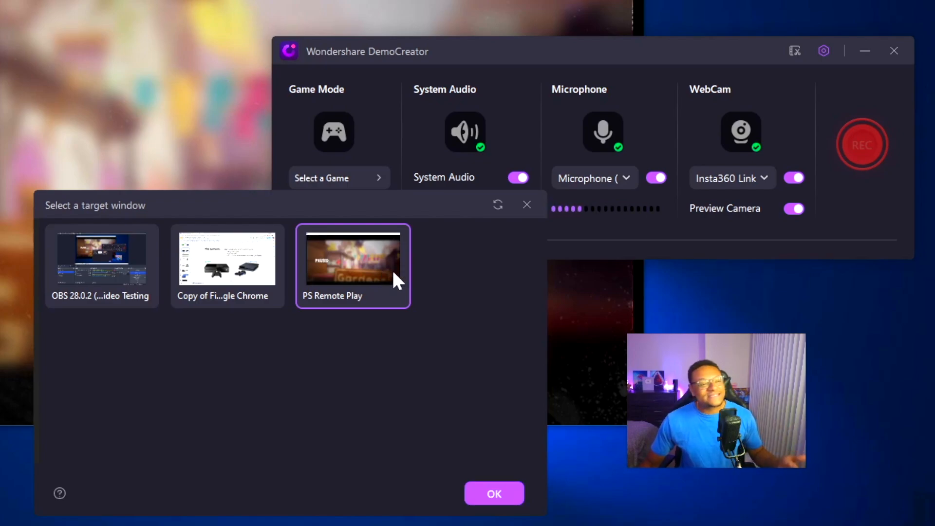
{"action": "left_click", "coordinate": [495, 493]}
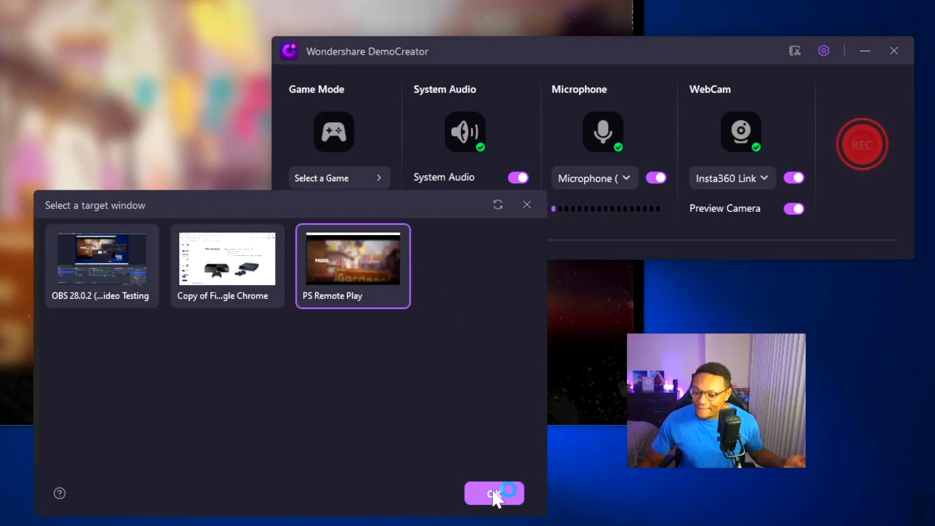
{"action": "left_click", "coordinate": [494, 494]}
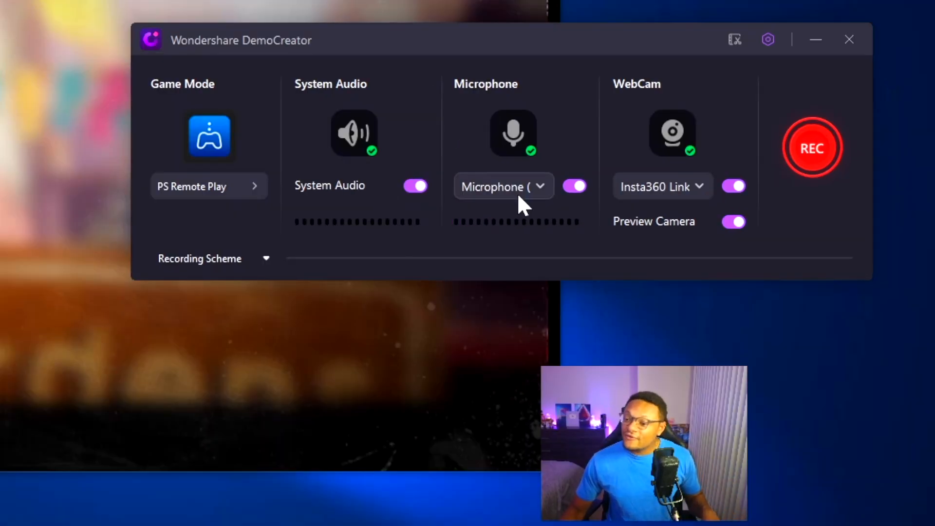
Choose the Edit Recordings scheme and record about 40 seconds of gameplay
{"action": "left_click", "coordinate": [504, 187]}
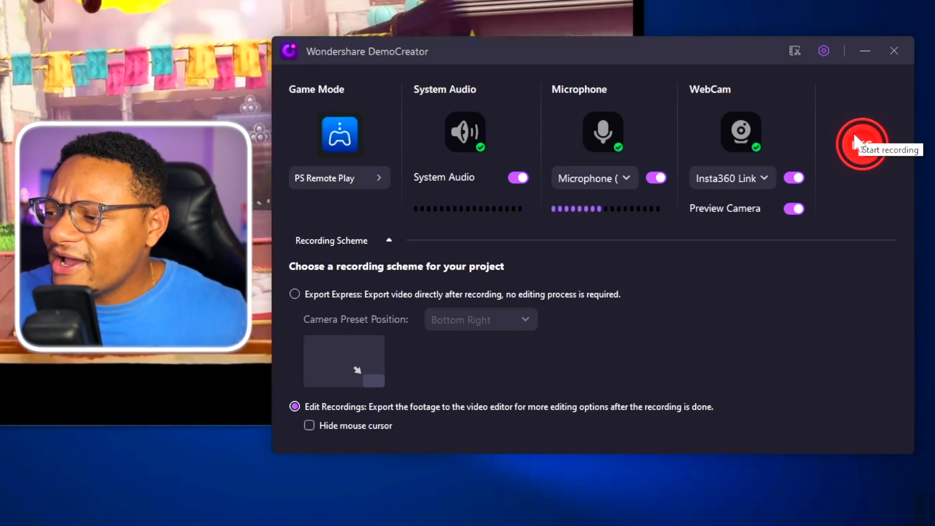
{"action": "left_click", "coordinate": [862, 145]}
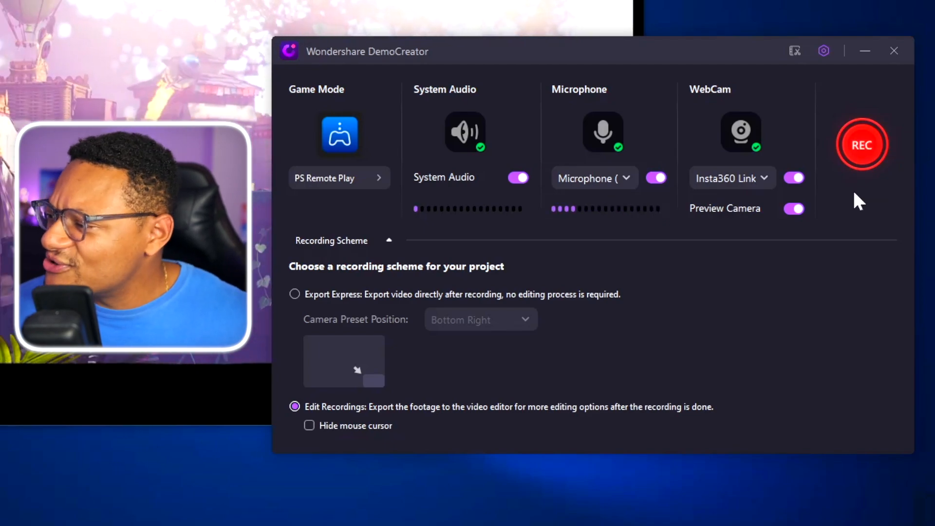
{"action": "left_click", "coordinate": [862, 144]}
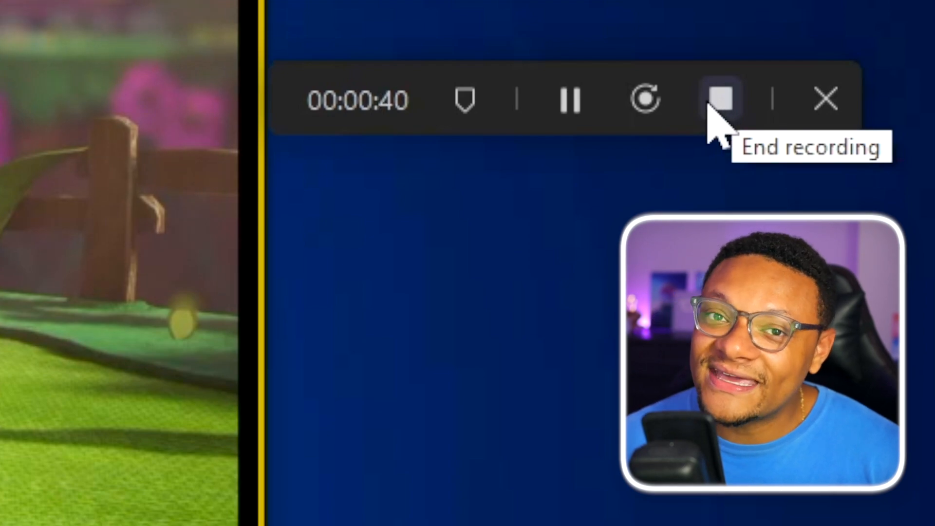
Open the footage, split all tracks at 00:00:50, and bring up the Screen clip's menu
{"action": "left_click", "coordinate": [719, 97]}
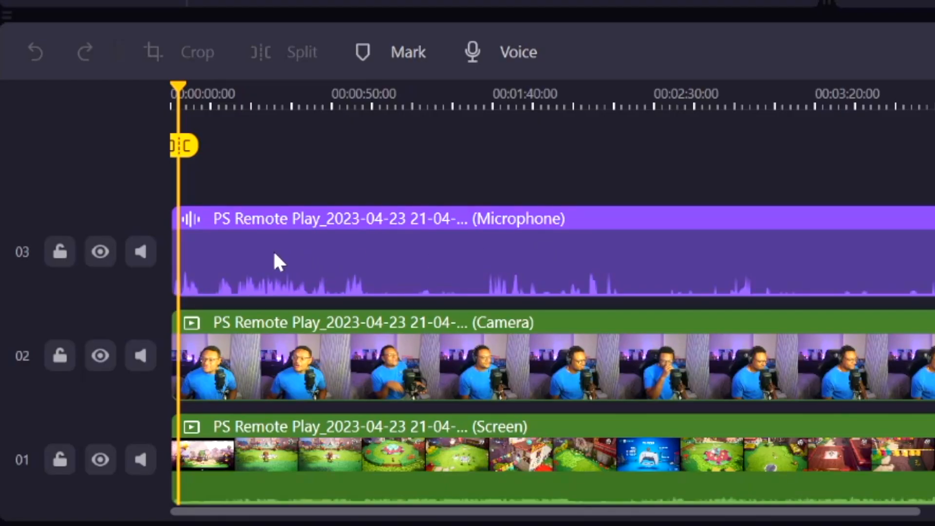
{"action": "mouse_move", "coordinate": [384, 366]}
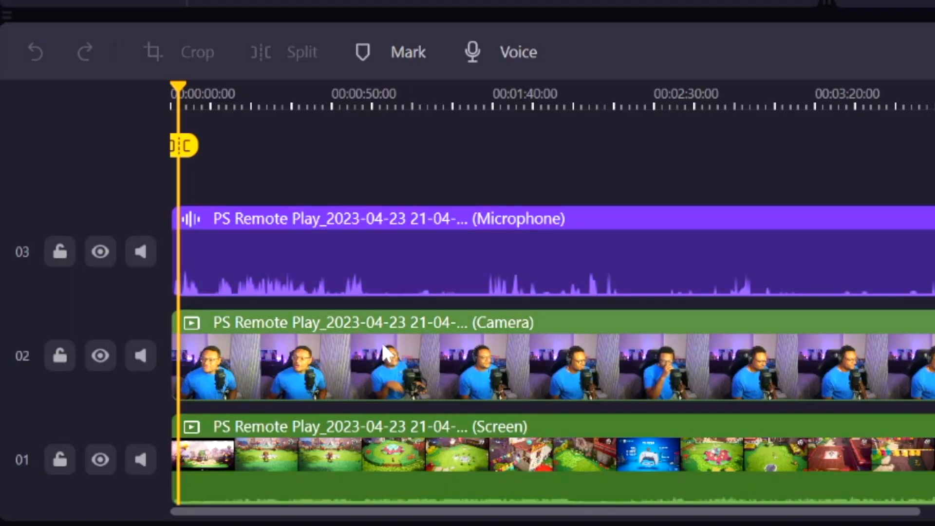
{"action": "mouse_move", "coordinate": [266, 459]}
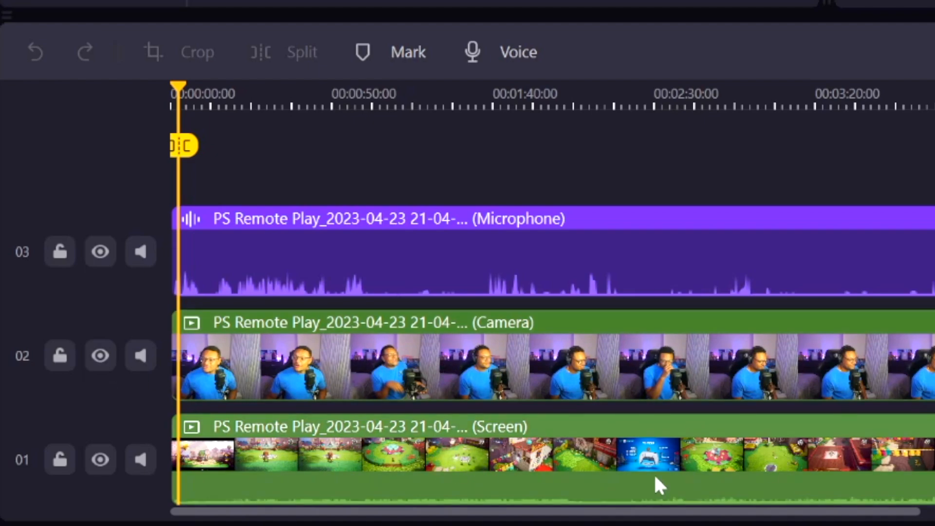
{"action": "mouse_move", "coordinate": [606, 460]}
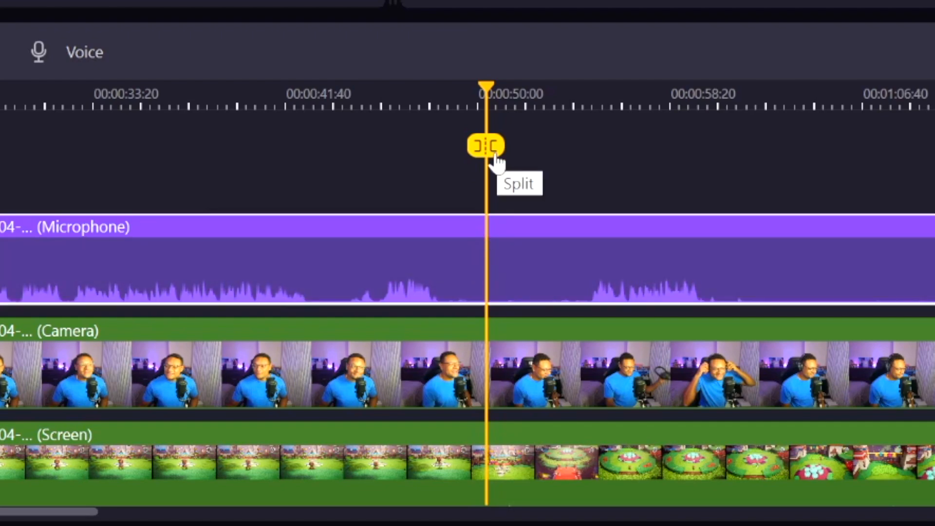
{"action": "left_click", "coordinate": [487, 146]}
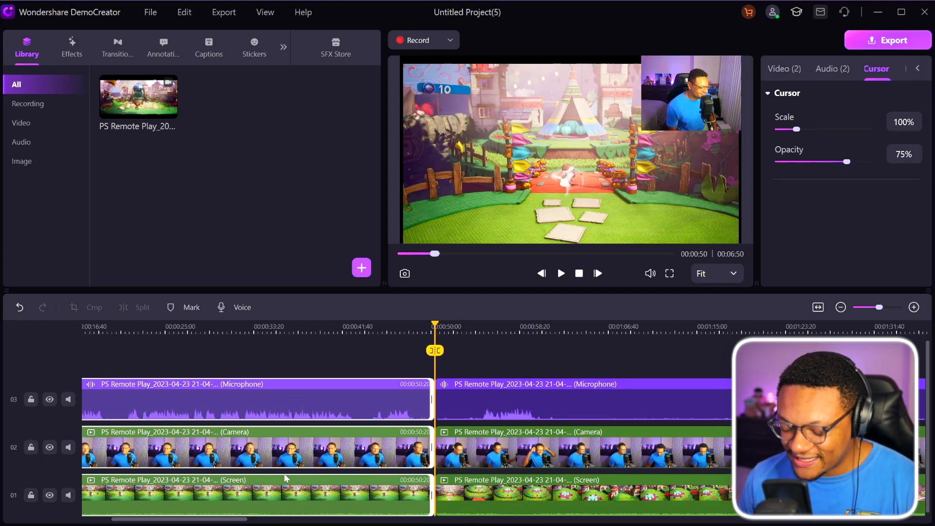
{"action": "right_click", "coordinate": [285, 491]}
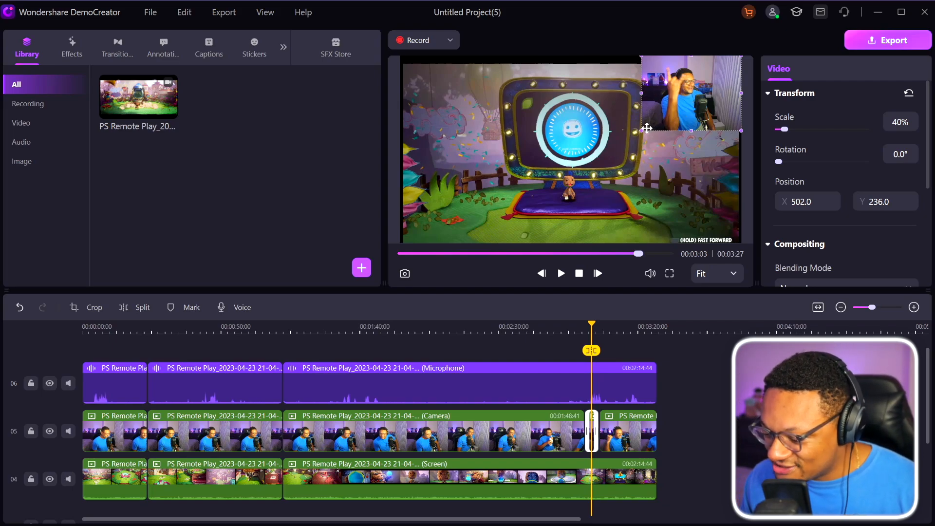
Scale the webcam overlay up to fill the frame and reposition it
{"action": "left_click_drag", "start_coordinate": [739, 130], "coordinate": [712, 225]}
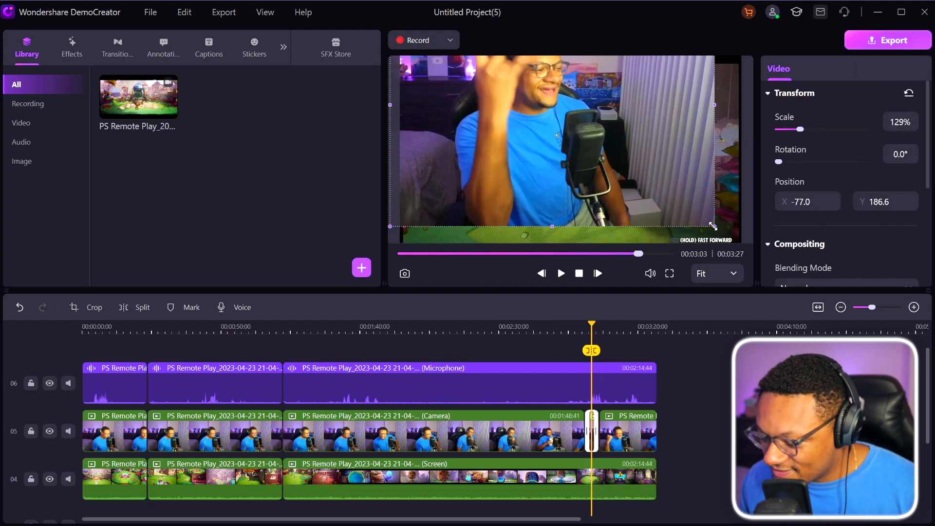
{"action": "left_click_drag", "start_coordinate": [710, 226], "coordinate": [637, 179]}
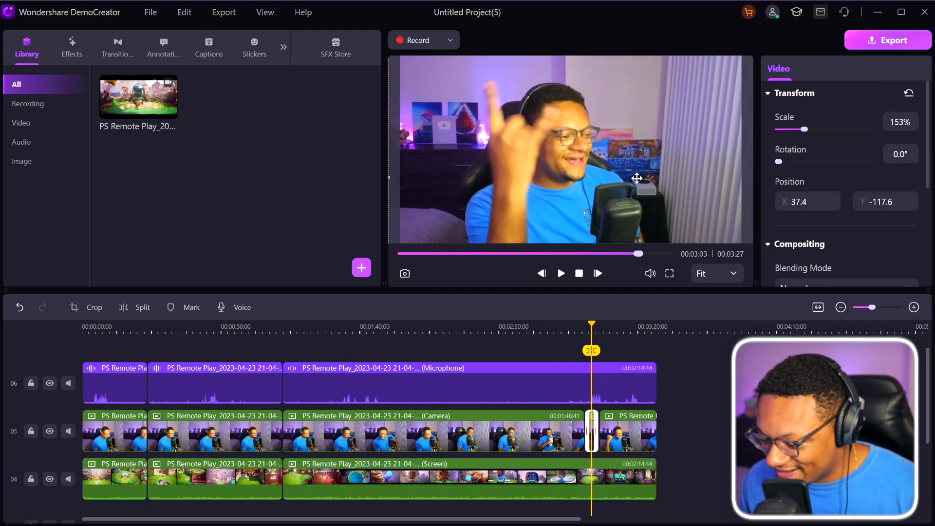
{"action": "left_click_drag", "start_coordinate": [636, 178], "coordinate": [642, 164]}
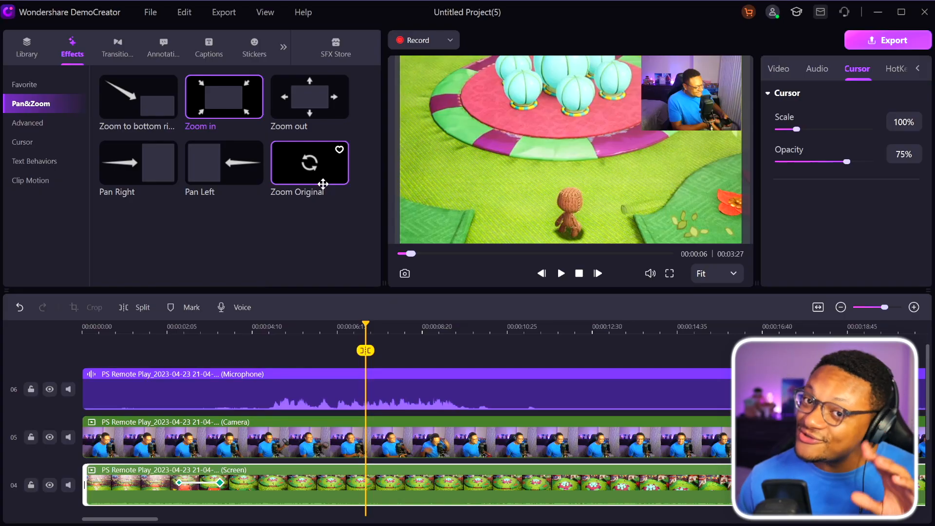
{"action": "mouse_move", "coordinate": [302, 98]}
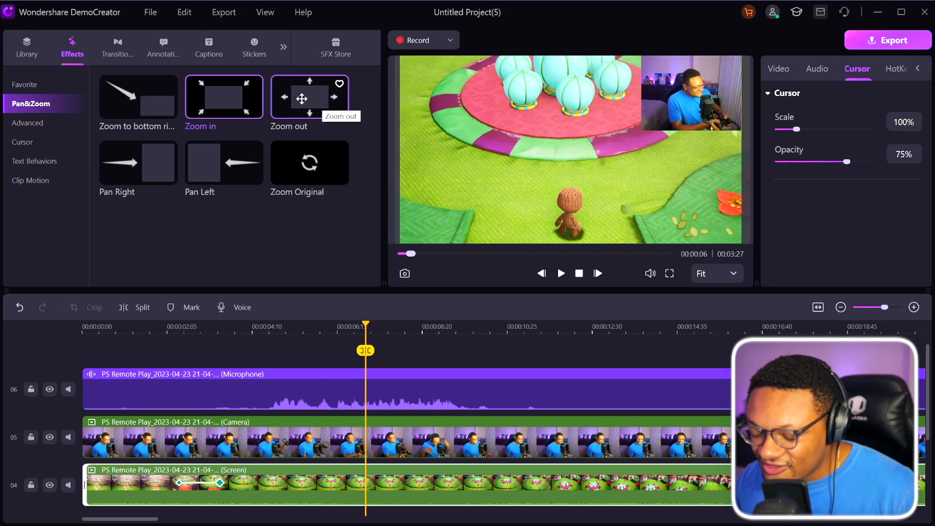
Apply Zoom out to the Screen clip and trim the effect to about 20 frames
{"action": "left_click", "coordinate": [310, 97]}
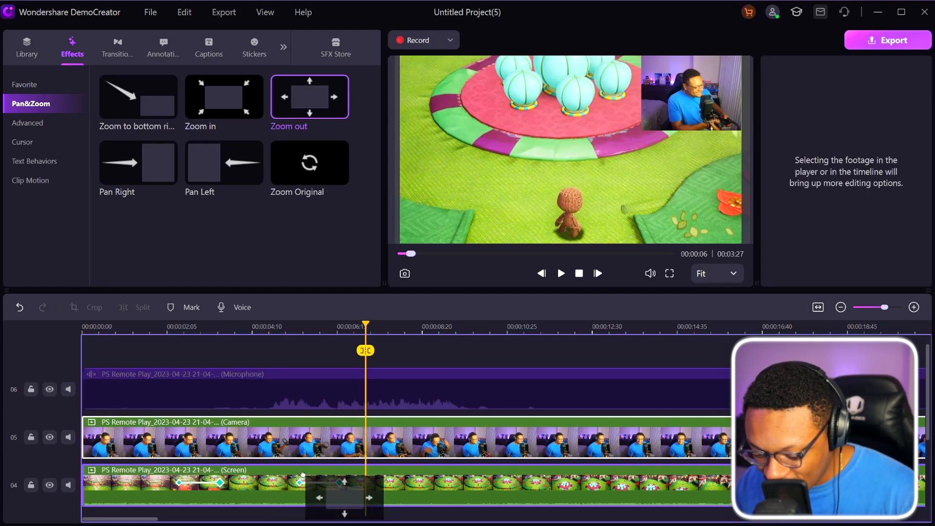
{"action": "left_click", "coordinate": [560, 274]}
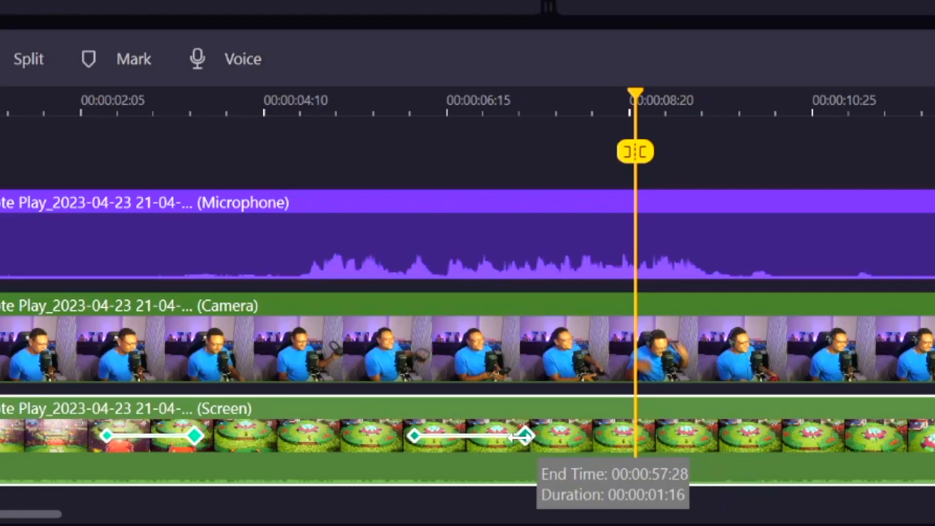
{"action": "left_click_drag", "start_coordinate": [525, 435], "coordinate": [470, 435]}
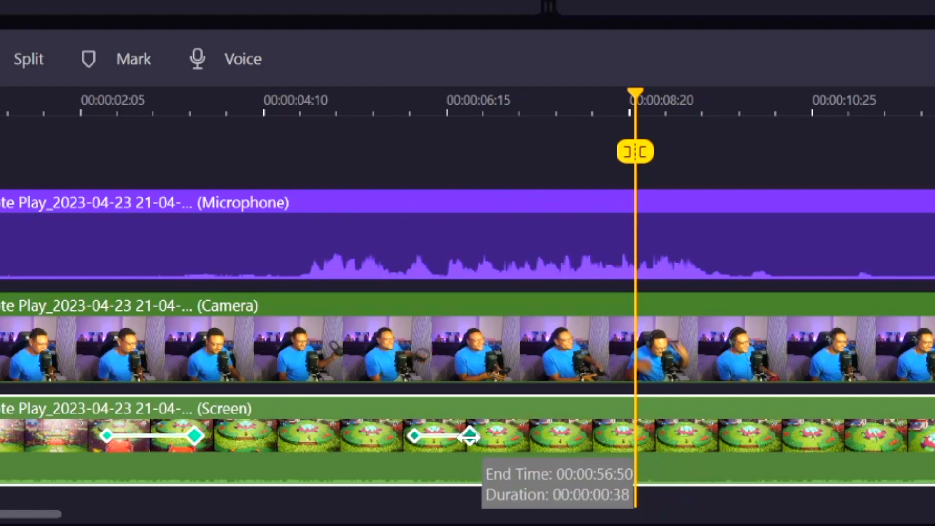
{"action": "left_click_drag", "start_coordinate": [471, 435], "coordinate": [435, 436]}
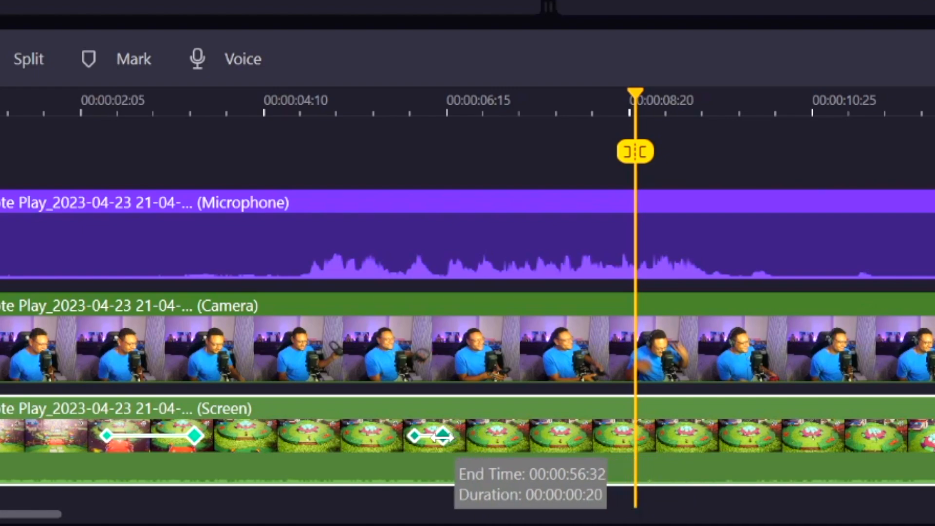
{"action": "left_click_drag", "start_coordinate": [435, 434], "coordinate": [742, 434]}
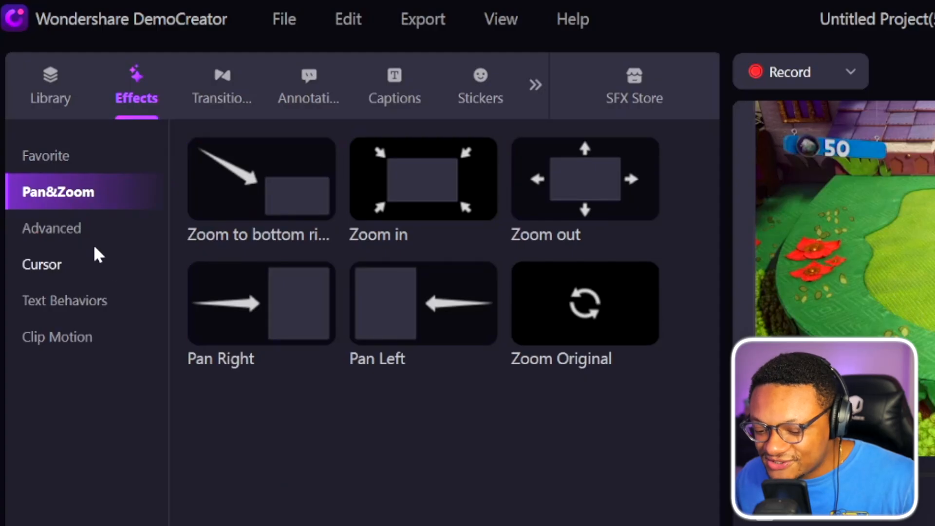
Show Advanced effects, reposition the webcam overlay, then browse the Clip Motion effects
{"action": "left_click", "coordinate": [53, 227]}
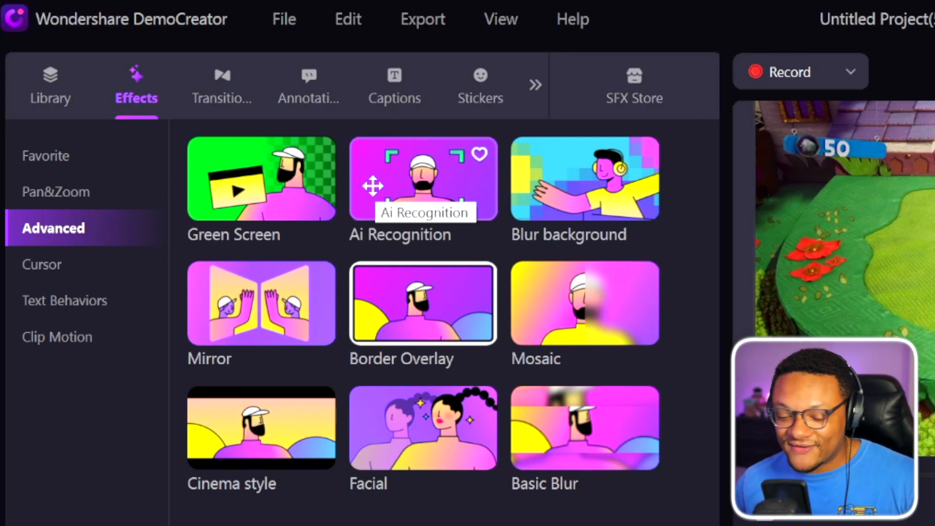
{"action": "mouse_move", "coordinate": [406, 207]}
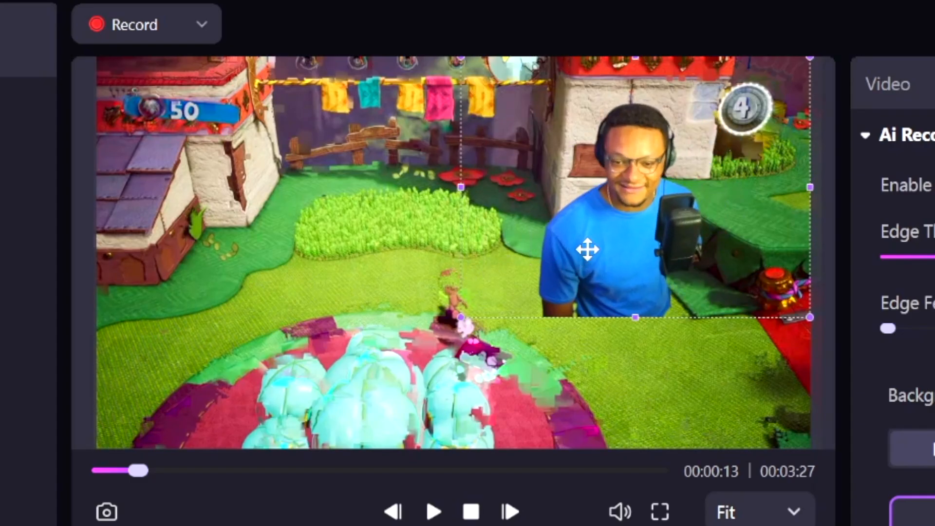
{"action": "left_click_drag", "start_coordinate": [587, 249], "coordinate": [737, 346]}
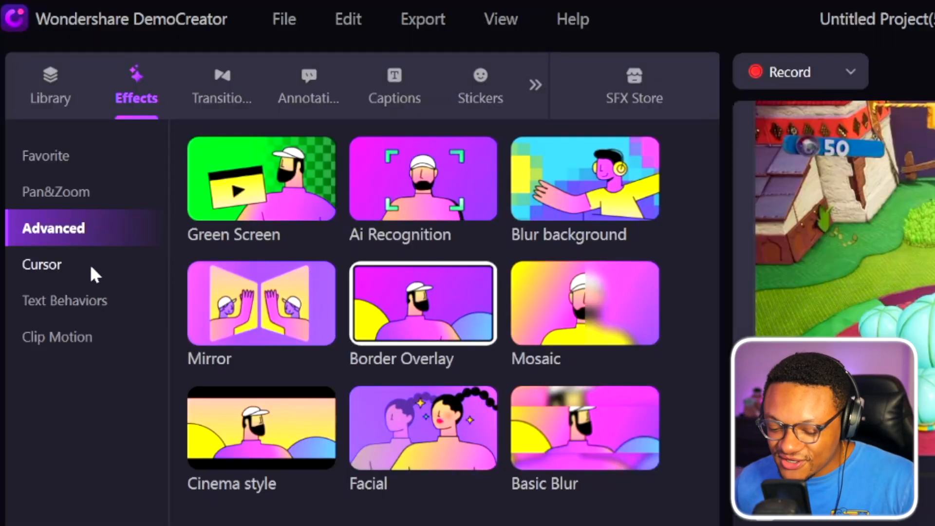
{"action": "left_click", "coordinate": [42, 265]}
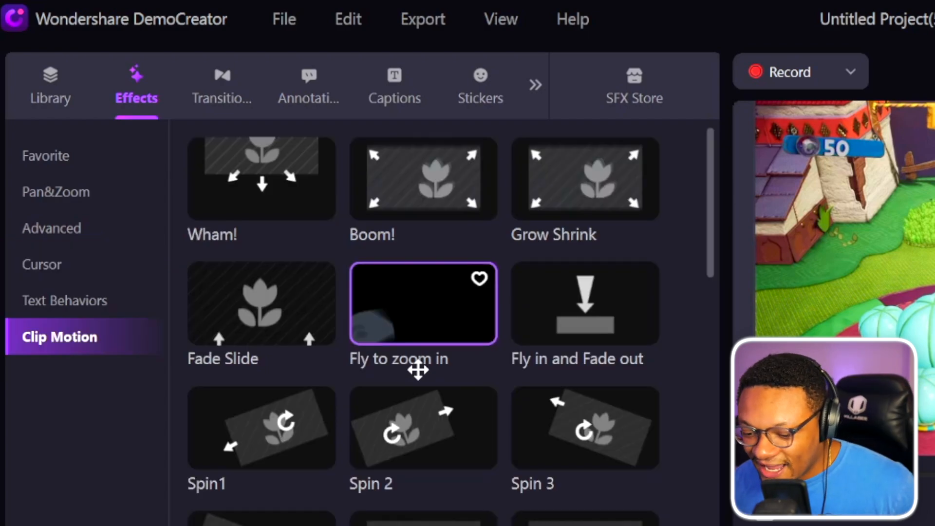
Scroll through the Basic transitions, then the 3D ones like Box Flip and Fisheye Roll
{"action": "left_click", "coordinate": [223, 78]}
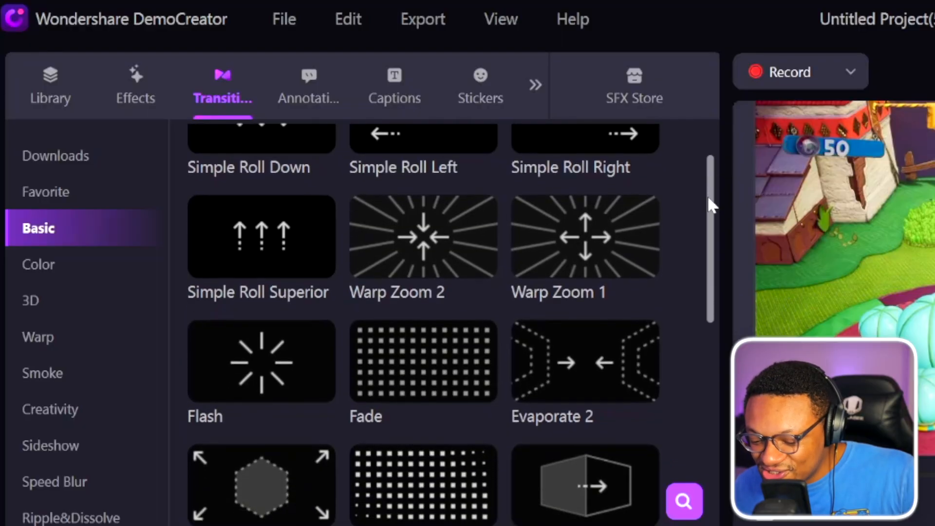
{"action": "scroll", "scroll_direction": "down", "scroll_amount": 3}
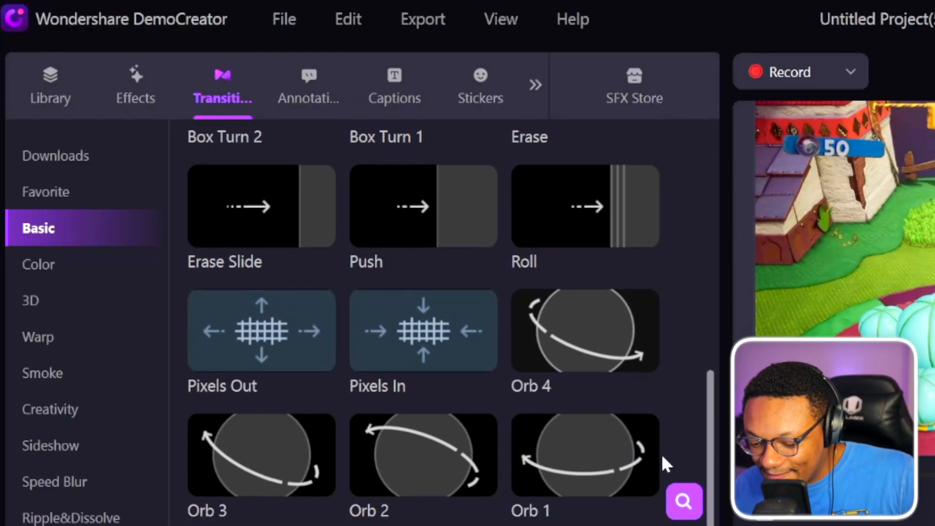
{"action": "left_click", "coordinate": [29, 300]}
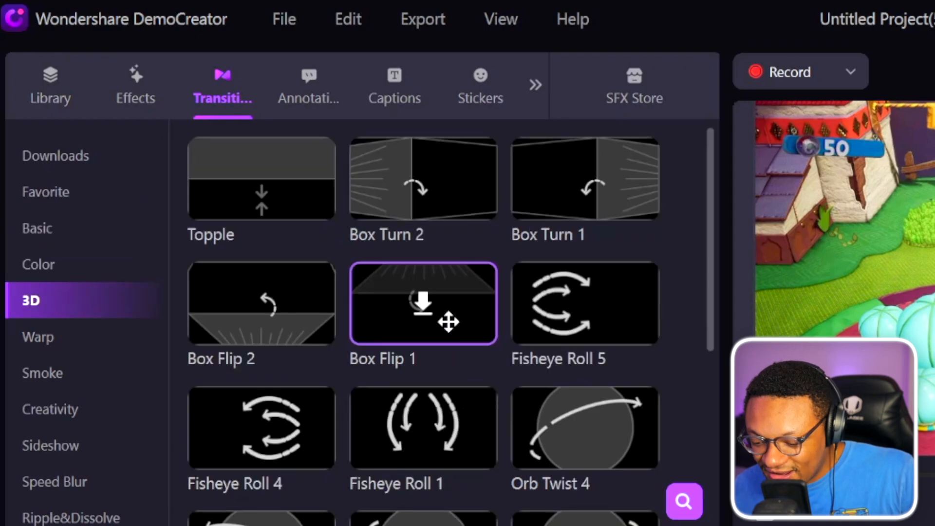
{"action": "scroll", "scroll_direction": "down", "scroll_amount": 3}
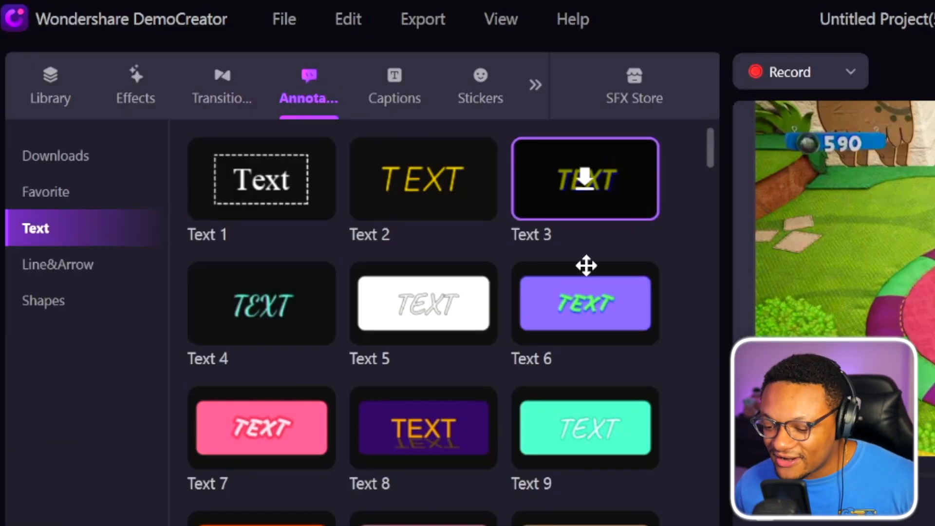
Scroll the library, pause playback, and select the curved arrow in the preview
{"action": "scroll", "scroll_direction": "down", "scroll_amount": 3}
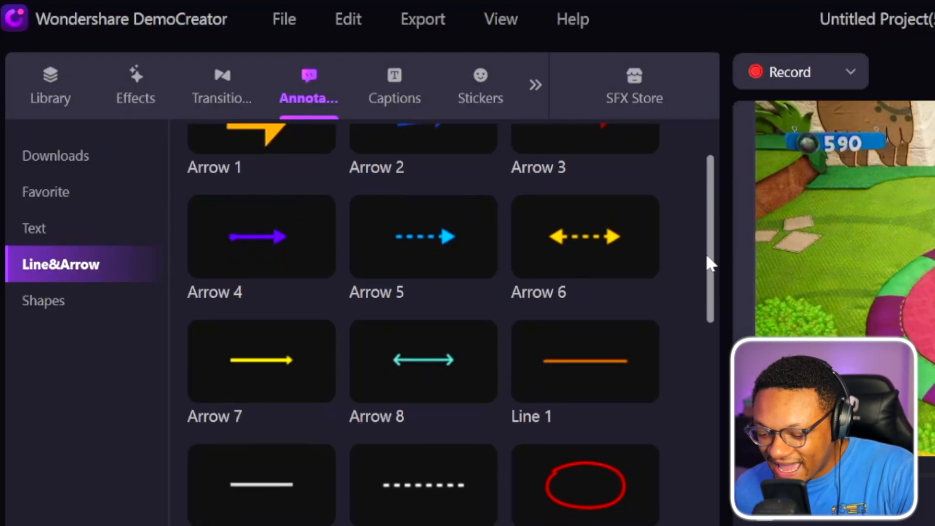
{"action": "scroll", "scroll_direction": "down", "scroll_amount": 3}
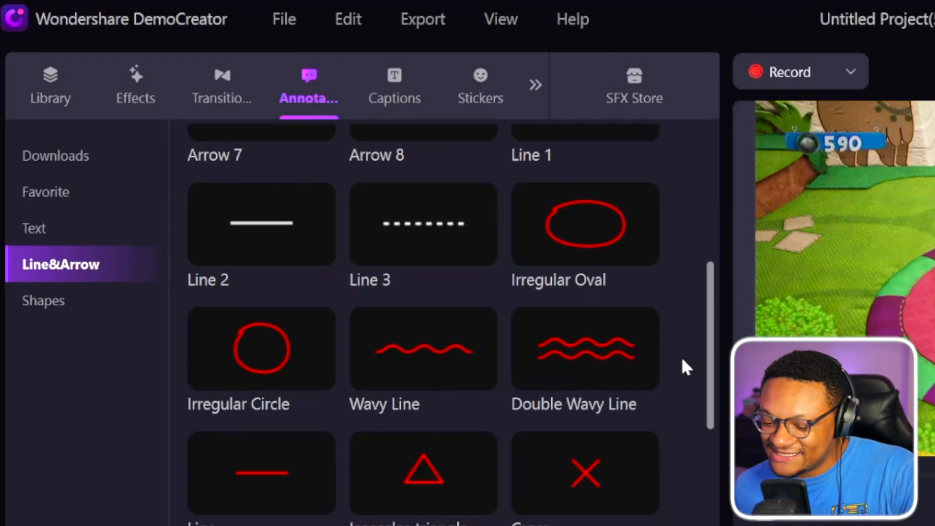
{"action": "scroll", "scroll_direction": "down", "scroll_amount": 3}
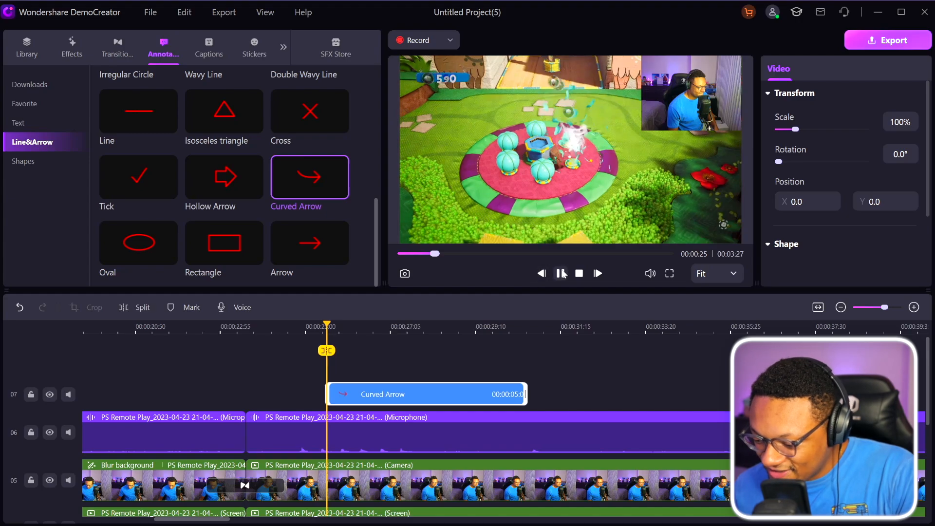
{"action": "left_click", "coordinate": [560, 273]}
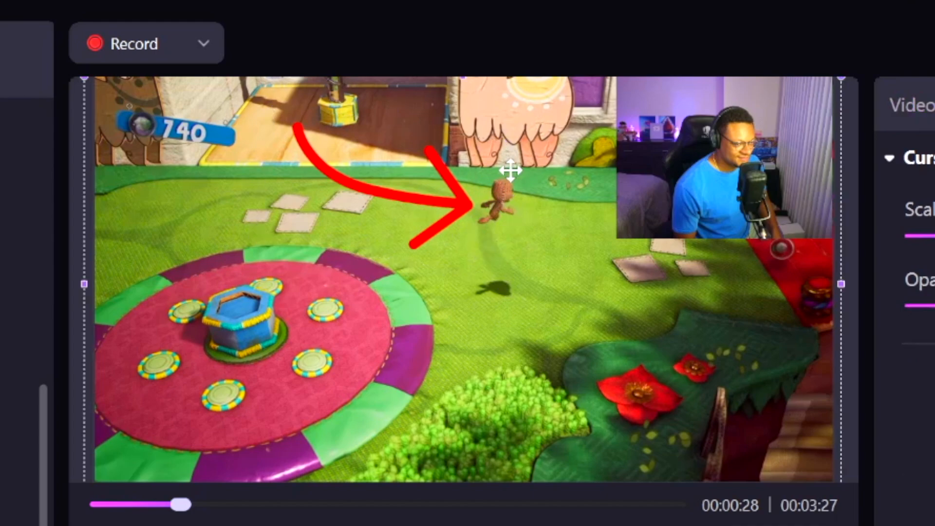
{"action": "left_click", "coordinate": [394, 85]}
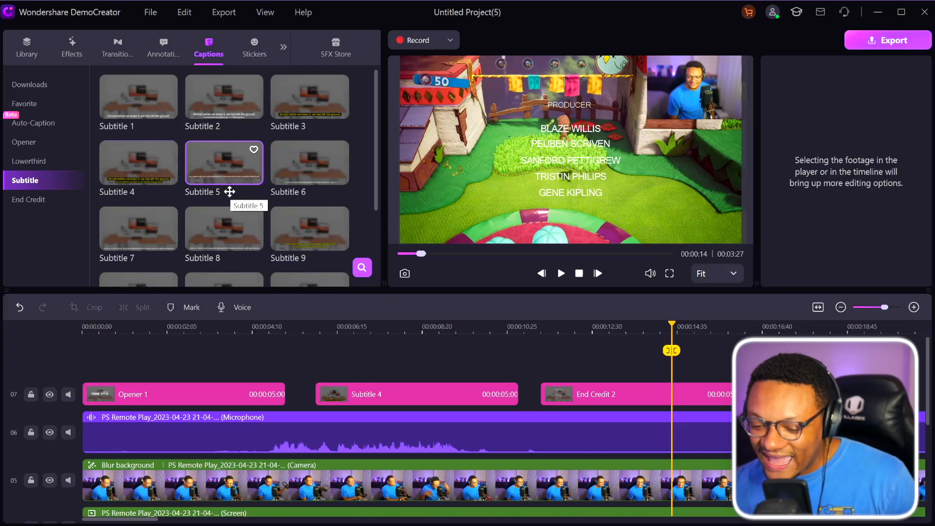
{"action": "mouse_move", "coordinate": [38, 120]}
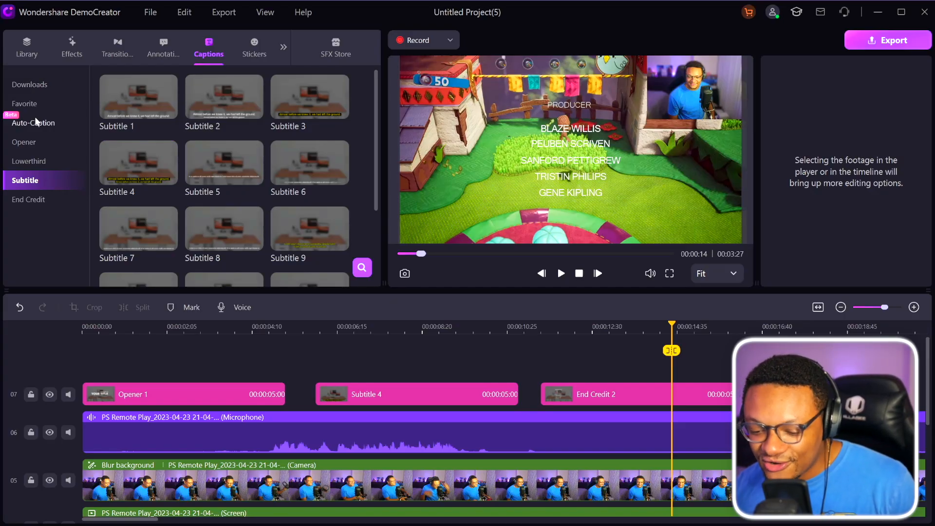
Run Auto-Caption to recognize captions from the recorded speech
{"action": "left_click", "coordinate": [32, 123]}
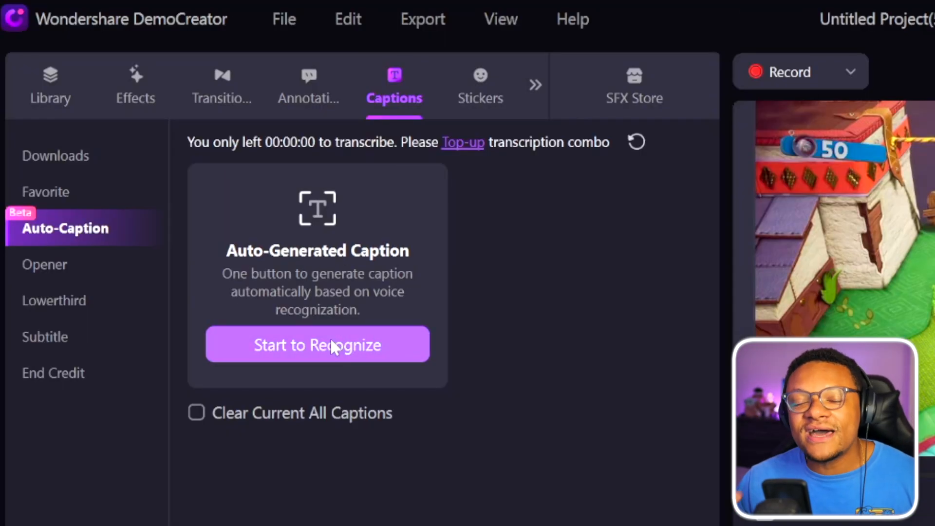
{"action": "left_click", "coordinate": [480, 86]}
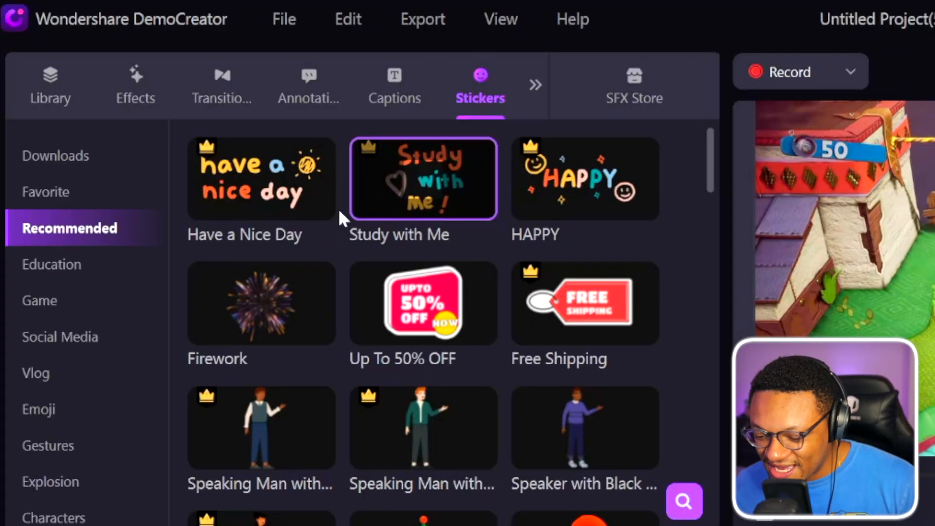
Search stickers for 'youtube' and reveal the Filters and Audio library categories
{"action": "scroll", "scroll_direction": "down", "scroll_amount": 3}
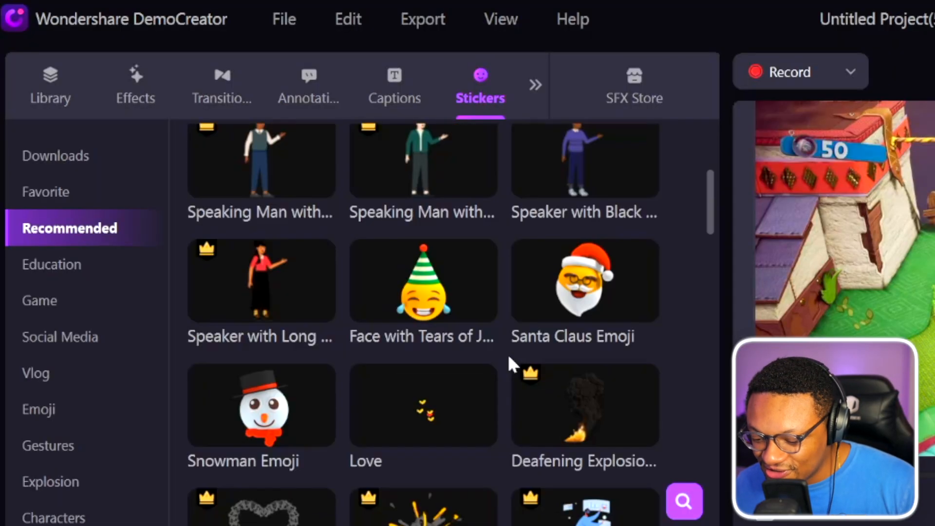
{"action": "scroll", "scroll_direction": "down", "scroll_amount": 3}
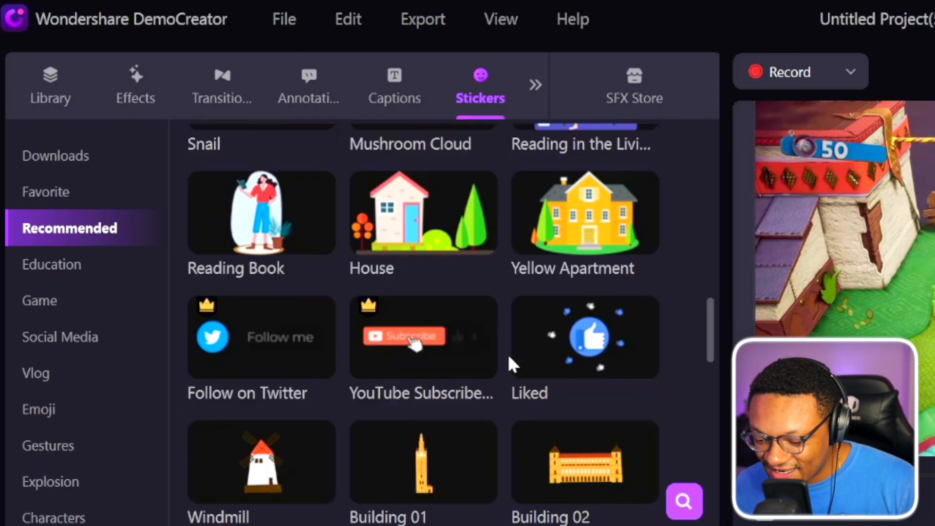
{"action": "scroll", "scroll_direction": "down", "scroll_amount": 3}
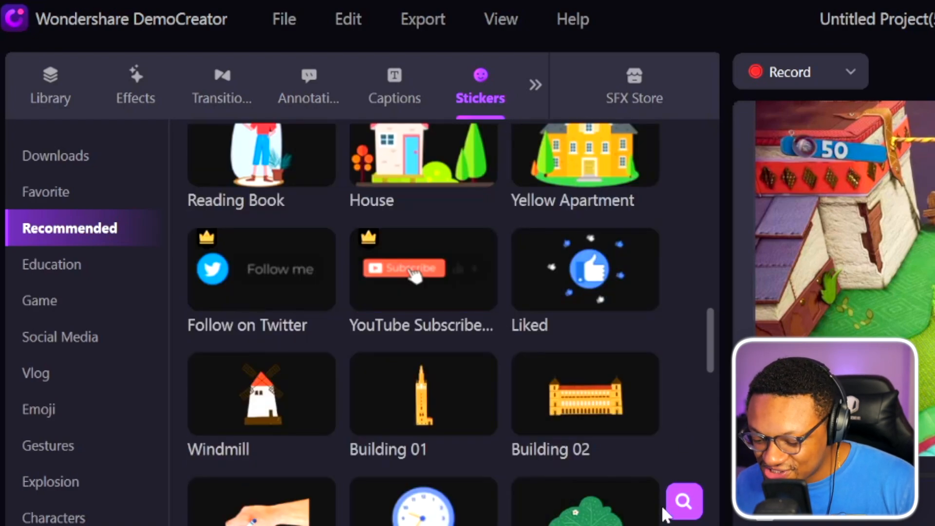
{"action": "type", "text": "youtube"}
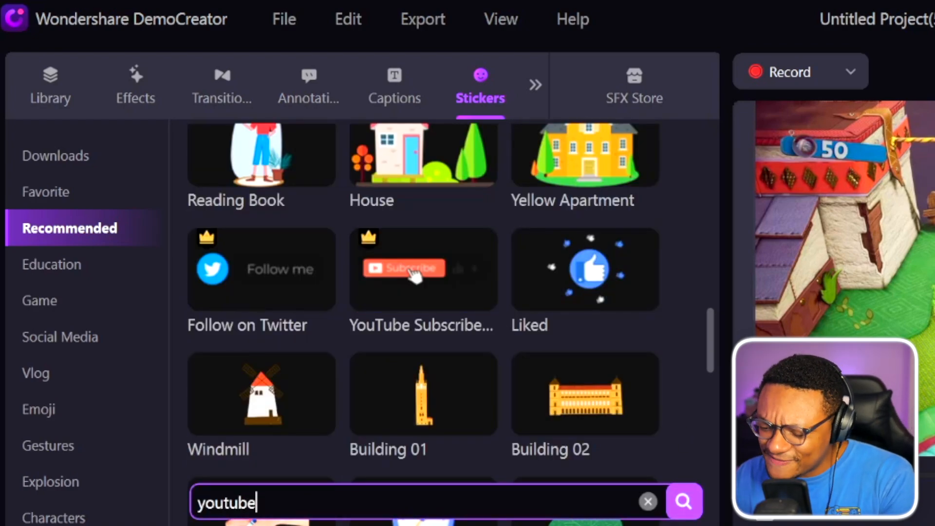
{"action": "left_click", "coordinate": [683, 501]}
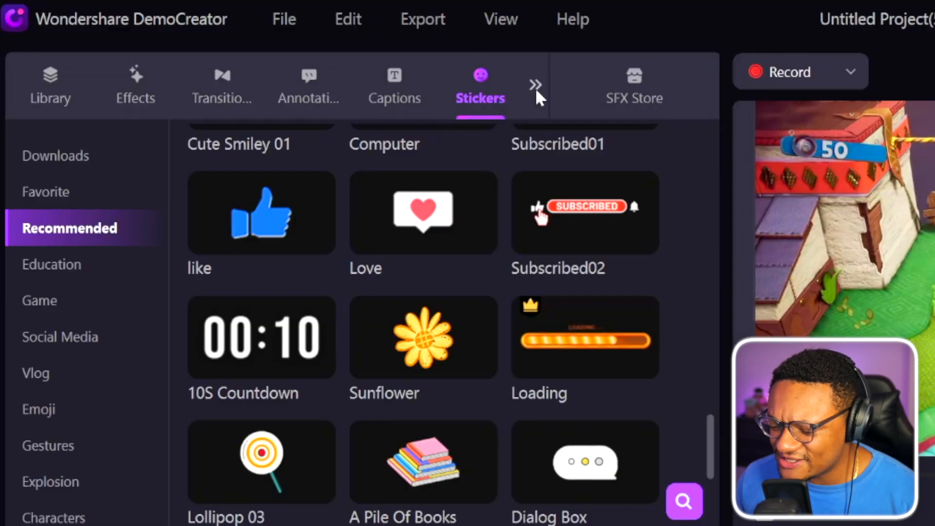
{"action": "left_click", "coordinate": [535, 84]}
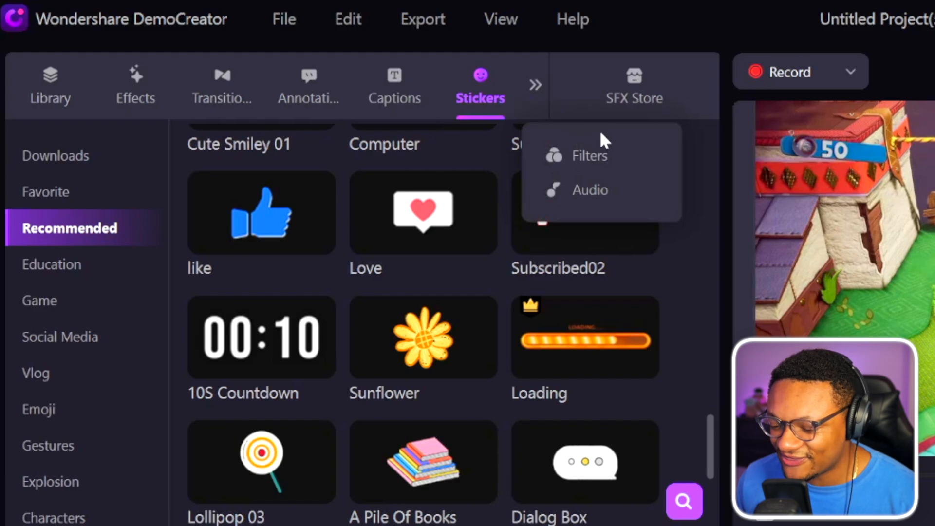
Add the Willow filter to the gameplay and set its Alpha to 93
{"action": "left_click", "coordinate": [589, 156]}
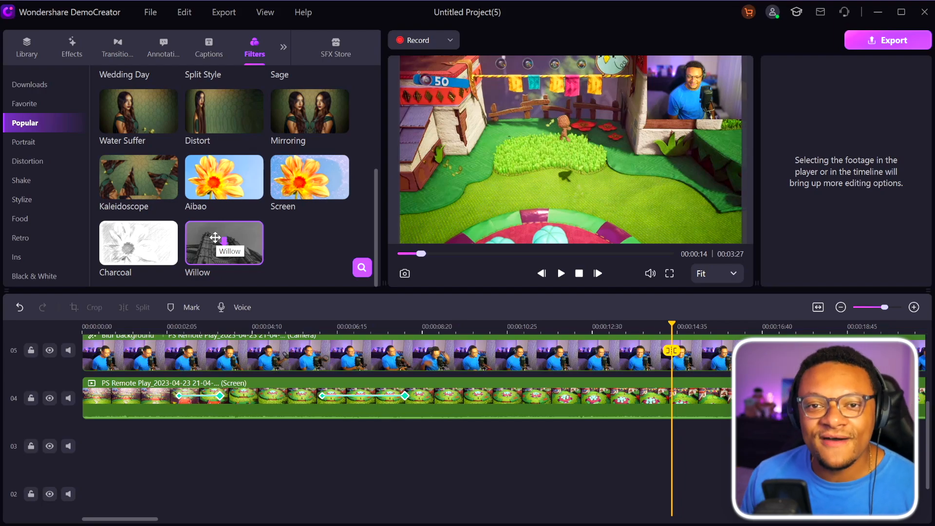
{"action": "mouse_move", "coordinate": [268, 230]}
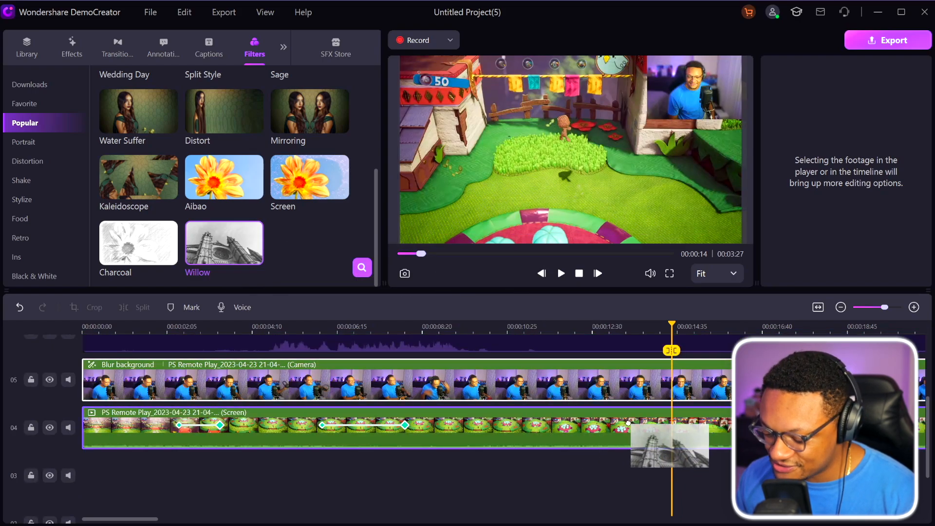
{"action": "double_click", "coordinate": [224, 242]}
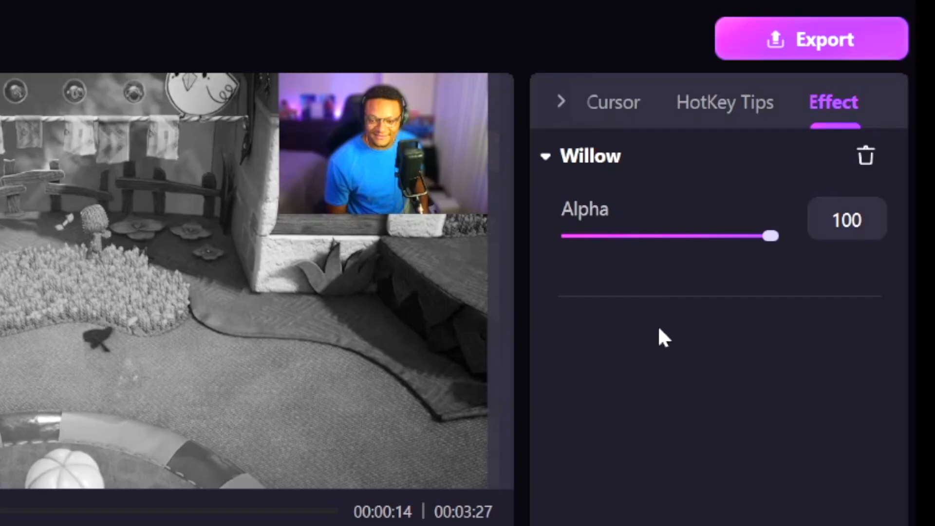
{"action": "mouse_move", "coordinate": [825, 108]}
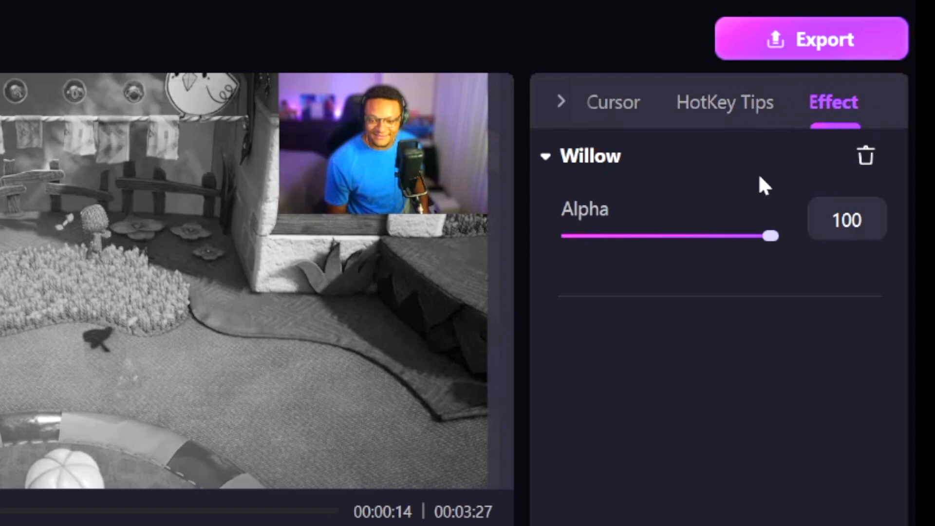
{"action": "left_click_drag", "start_coordinate": [773, 236], "coordinate": [756, 236]}
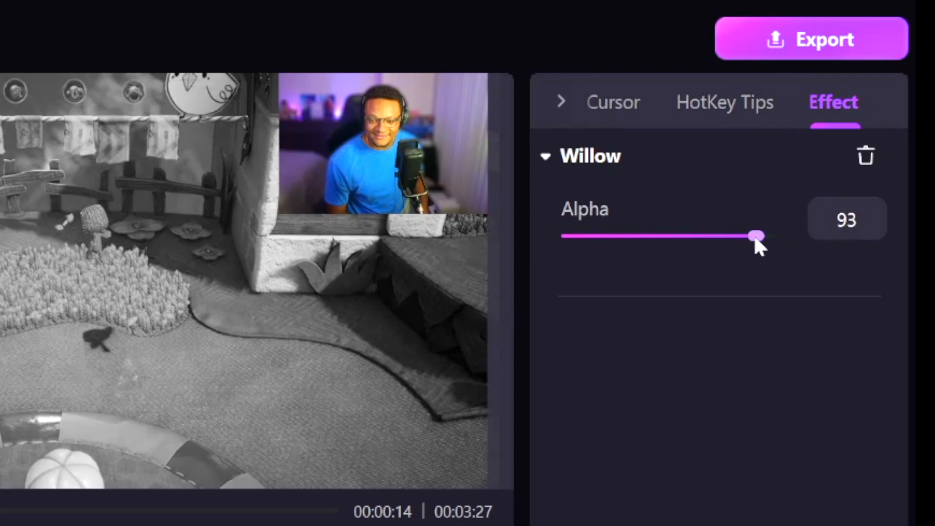
{"action": "left_click_drag", "start_coordinate": [757, 235], "coordinate": [674, 236]}
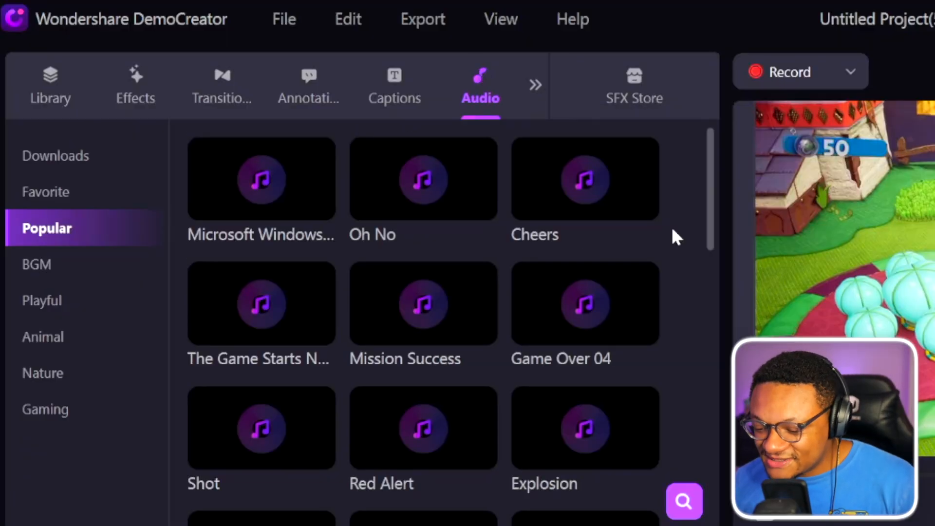
Scroll through the popular sound effects, then return to the media Library
{"action": "scroll", "scroll_direction": "down", "scroll_amount": 3}
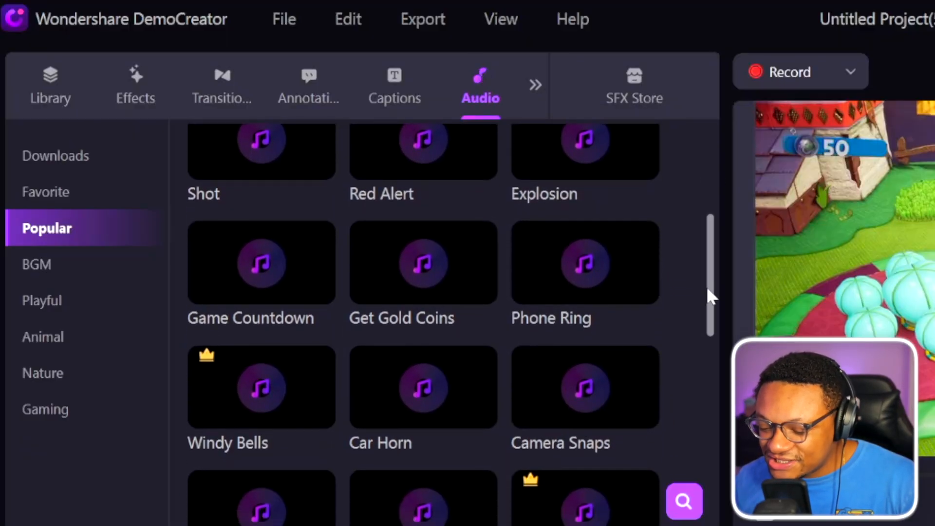
{"action": "scroll", "scroll_direction": "down", "scroll_amount": 3}
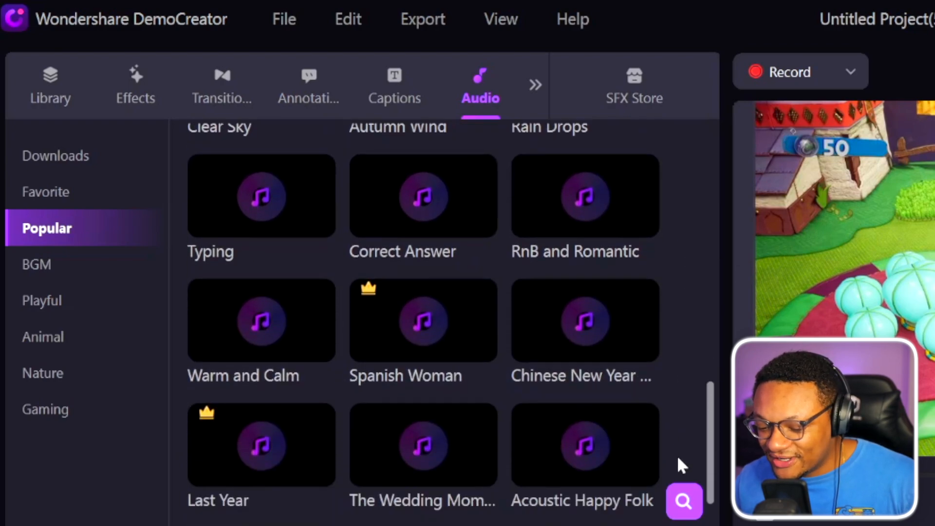
{"action": "scroll", "scroll_direction": "down", "scroll_amount": 3}
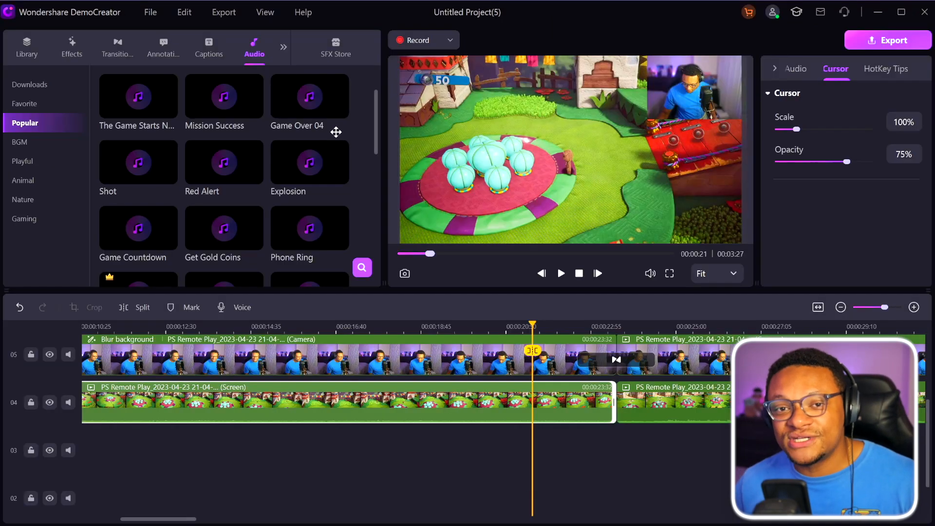
{"action": "mouse_move", "coordinate": [358, 125]}
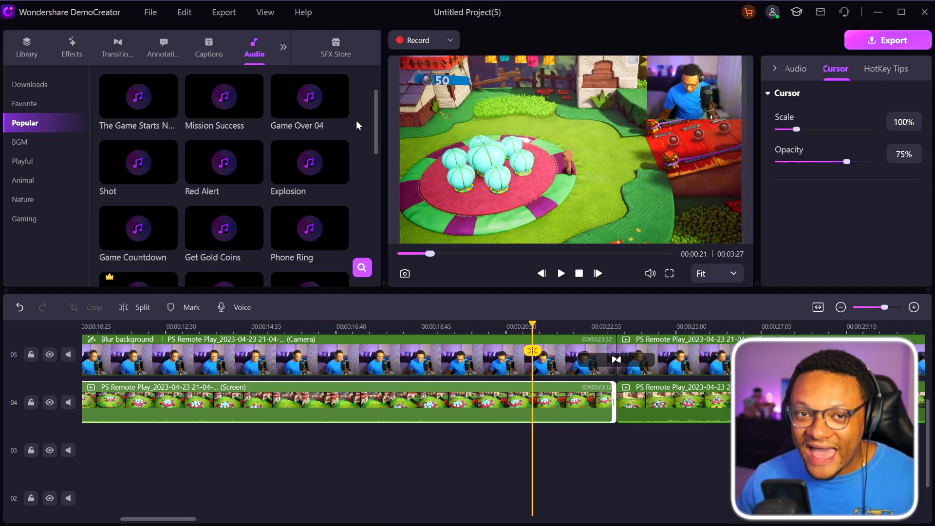
{"action": "left_click", "coordinate": [26, 47]}
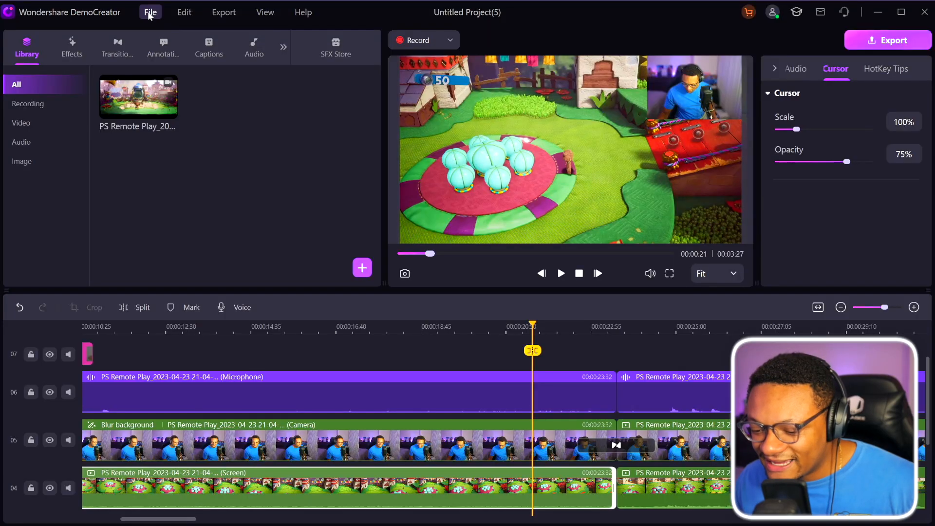
Set the project video resolution to 1080 x 1920 (9:16) in Project Settings
{"action": "left_click", "coordinate": [151, 12]}
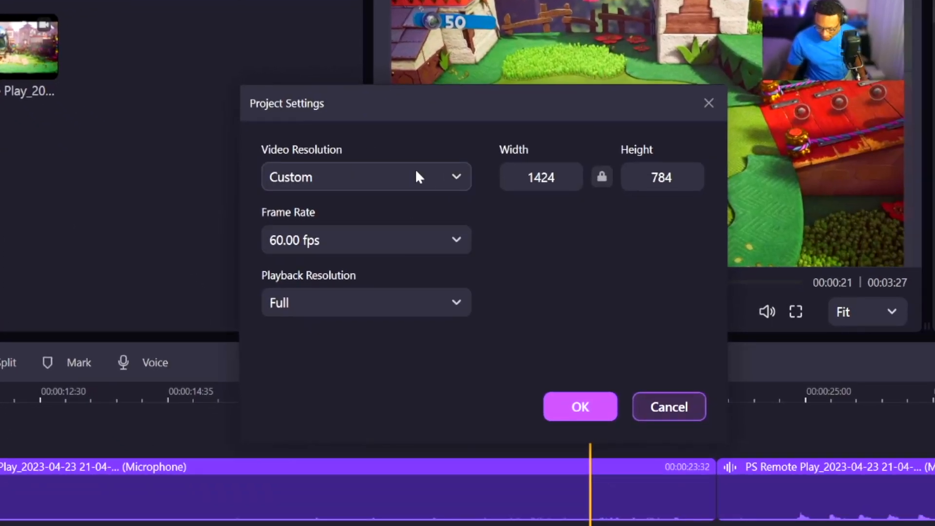
{"action": "left_click", "coordinate": [367, 177]}
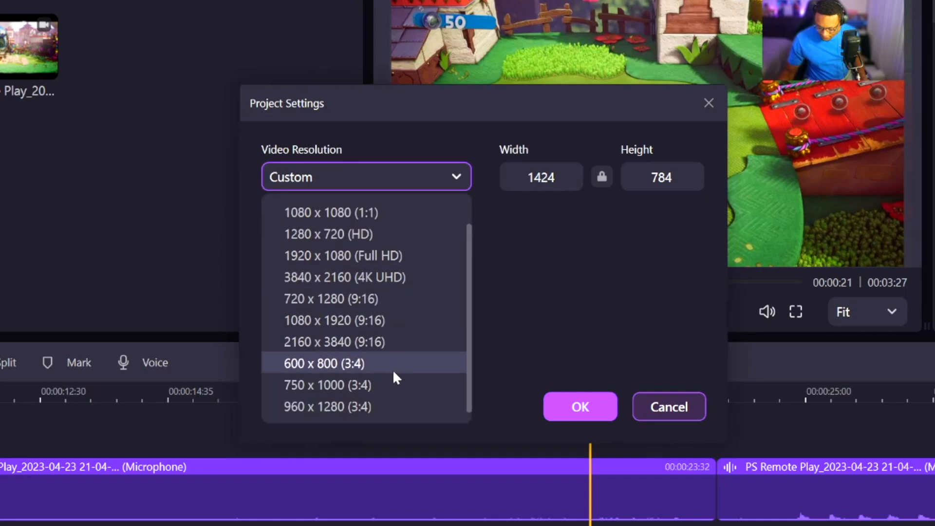
{"action": "left_click", "coordinate": [333, 321]}
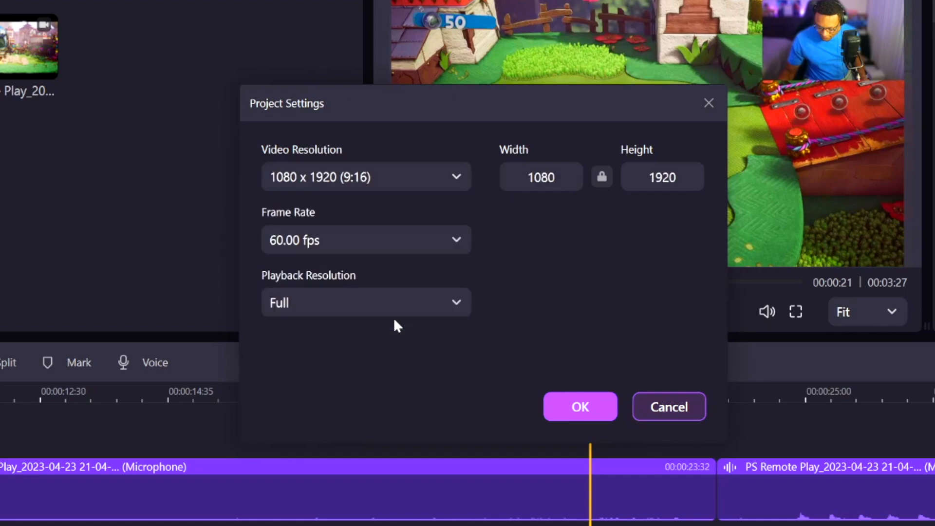
{"action": "mouse_move", "coordinate": [458, 328]}
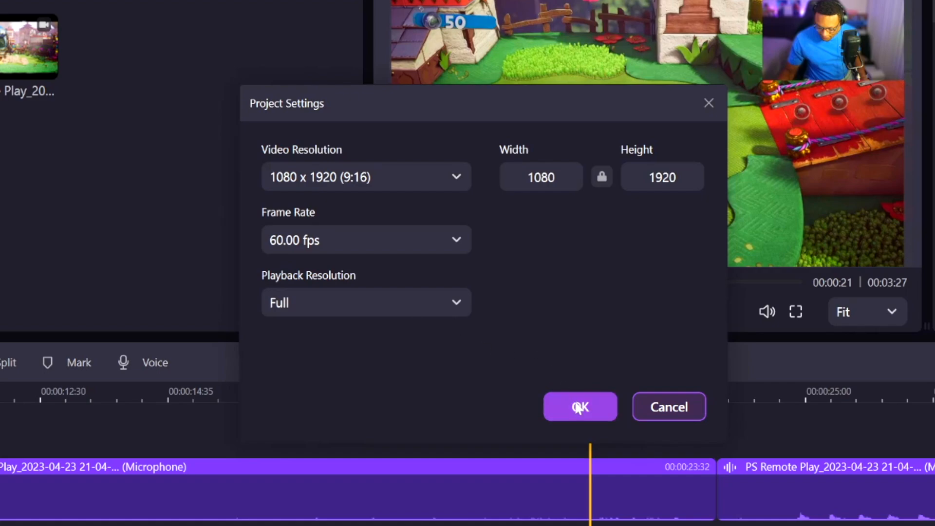
{"action": "left_click", "coordinate": [580, 406]}
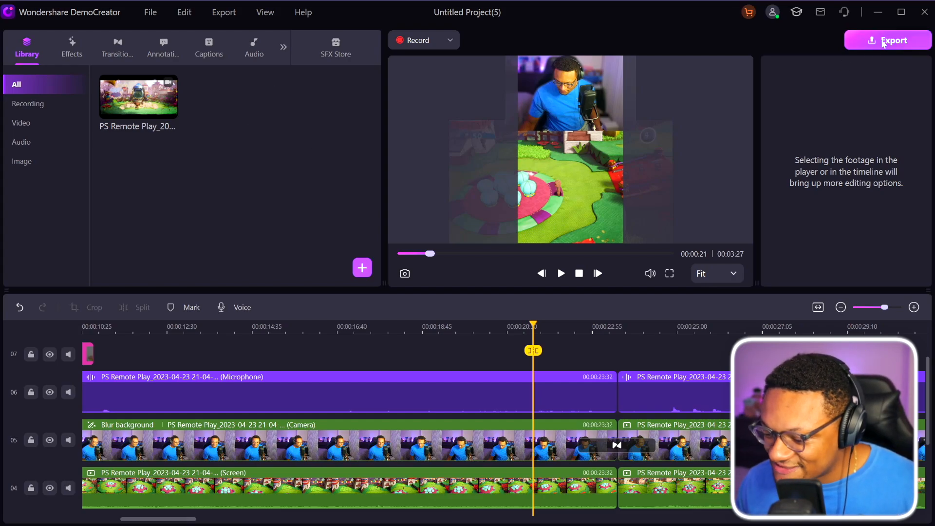
Open Export and rename the project to 'Sack Boy'
{"action": "left_click", "coordinate": [888, 40]}
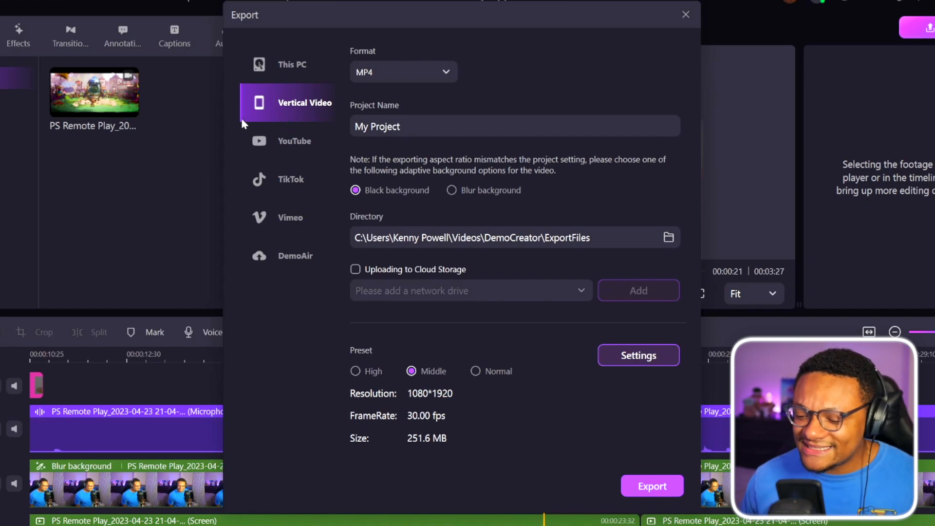
{"action": "mouse_move", "coordinate": [439, 90]}
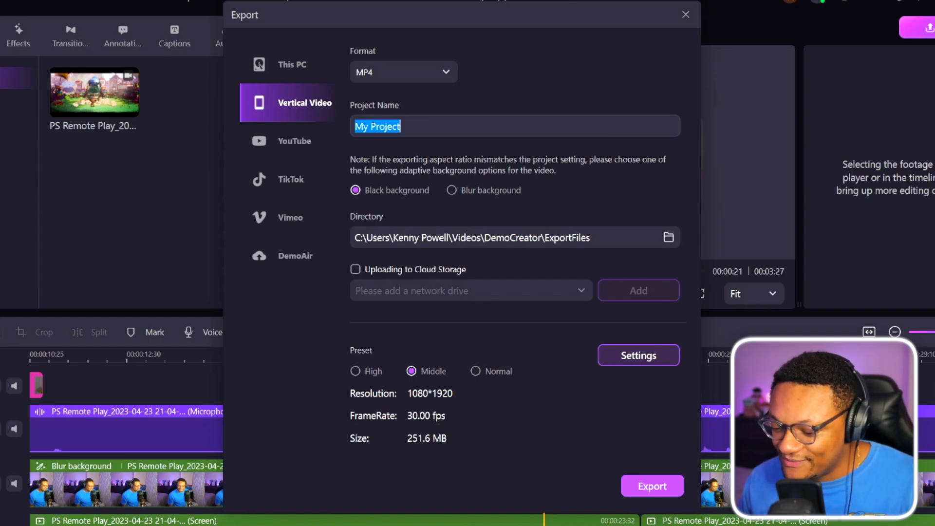
{"action": "type", "text": "Sack Boy"}
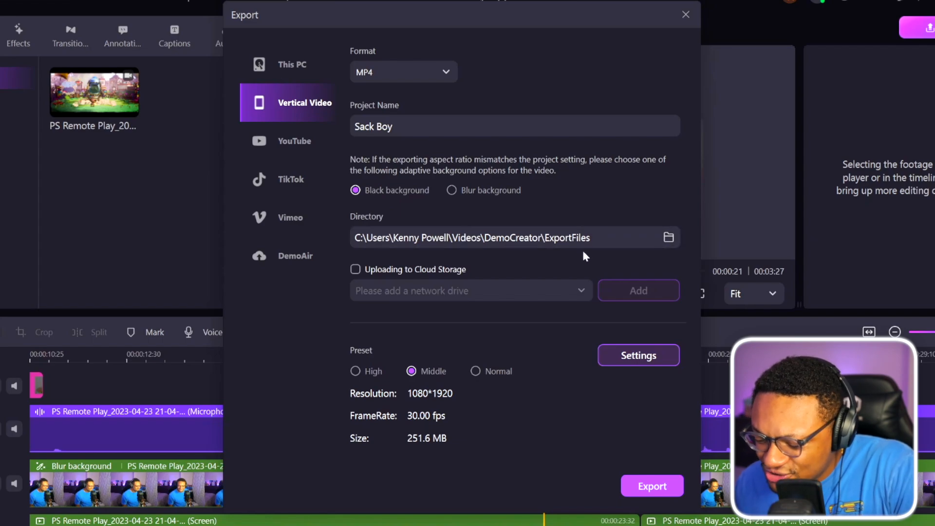
{"action": "mouse_move", "coordinate": [540, 270]}
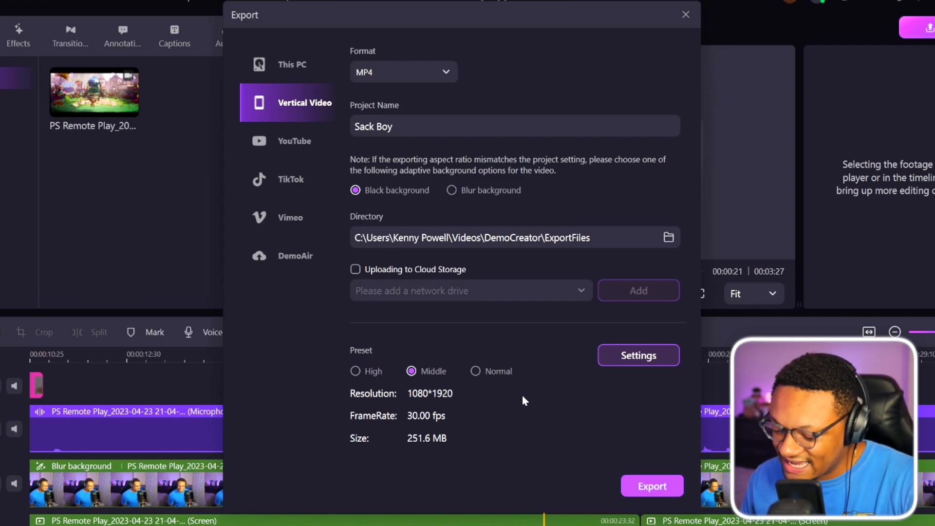
{"action": "mouse_move", "coordinate": [548, 435]}
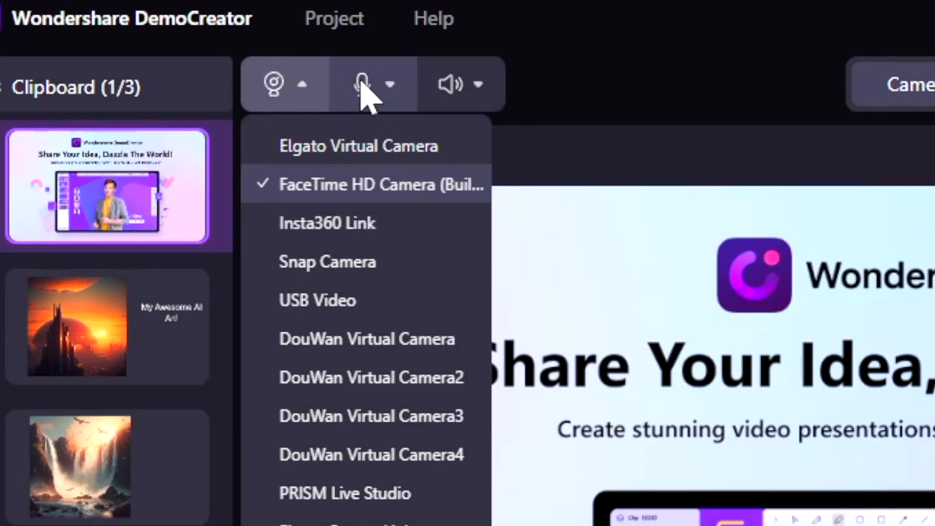
Review the microphone and speaker source dropdowns for the presentation recording
{"action": "left_click", "coordinate": [391, 83]}
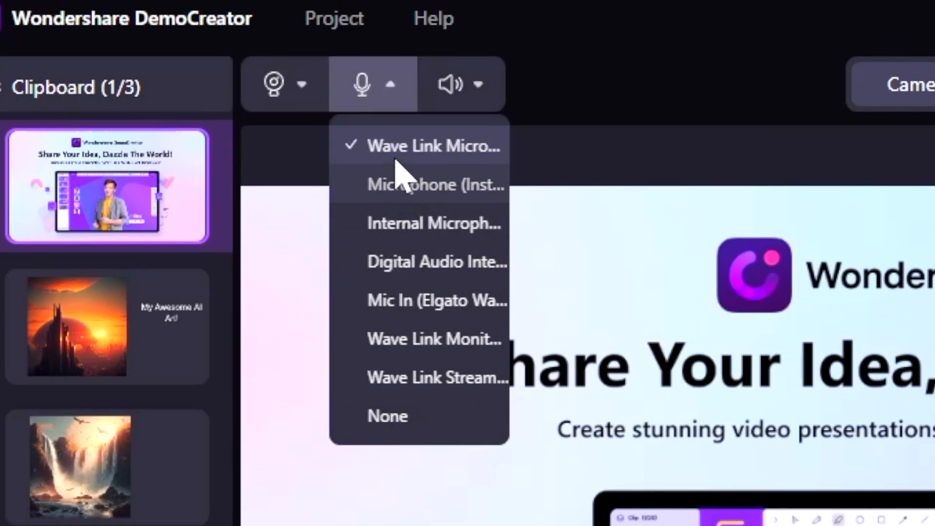
{"action": "left_click", "coordinate": [478, 84]}
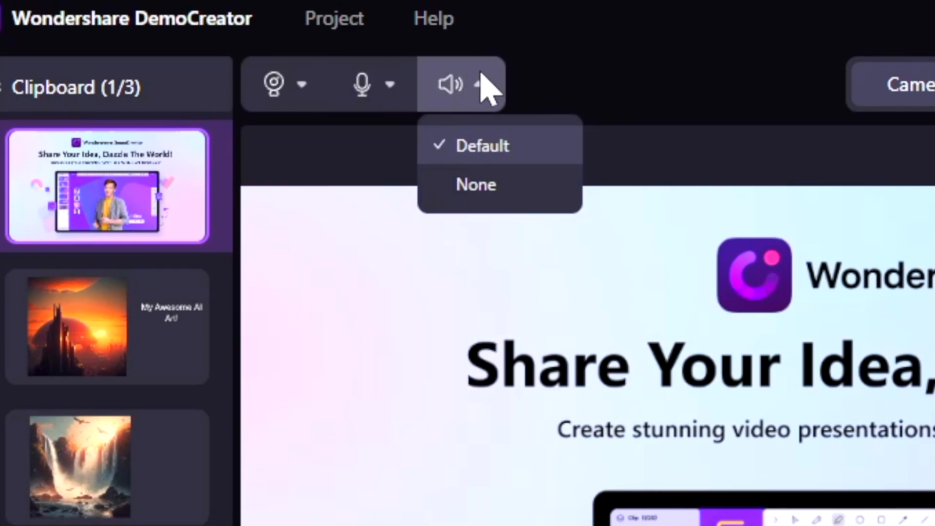
{"action": "mouse_move", "coordinate": [501, 180]}
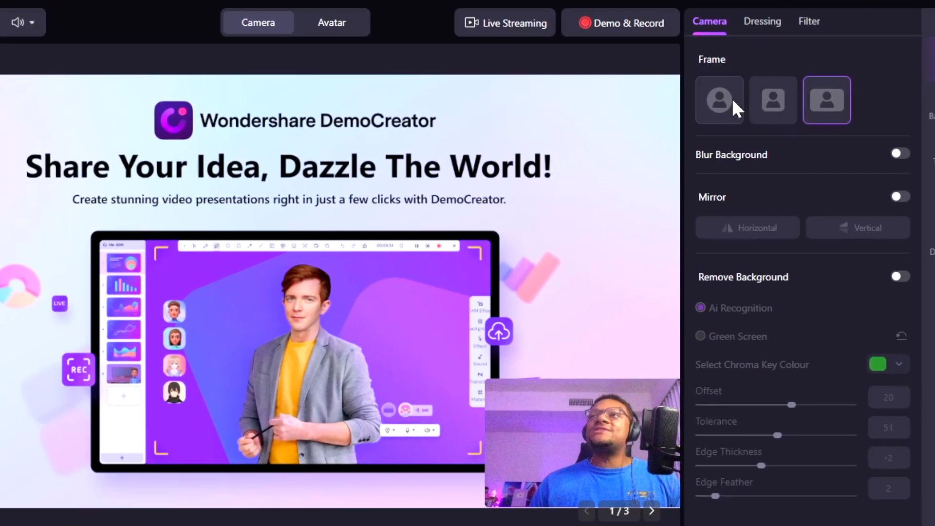
Try square and wide webcam frames before choosing circular, and test background blur
{"action": "left_click", "coordinate": [773, 99]}
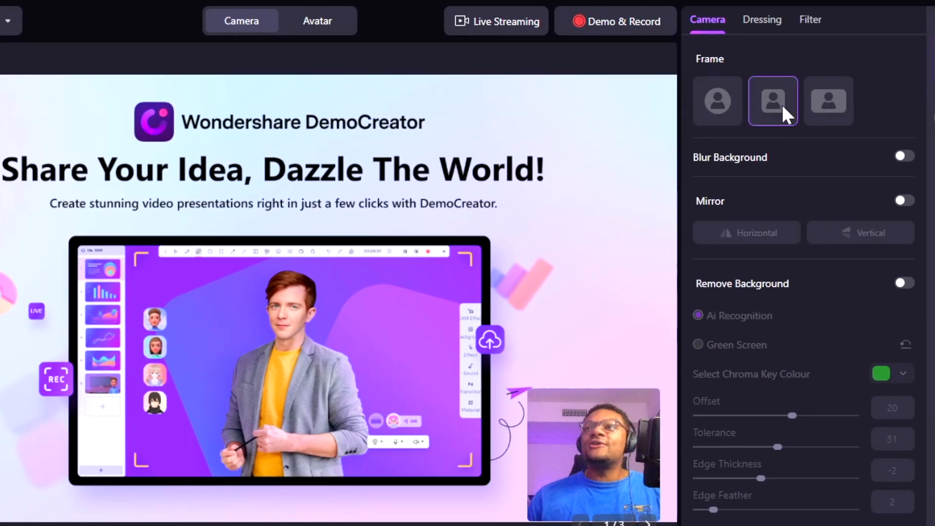
{"action": "left_click", "coordinate": [828, 101]}
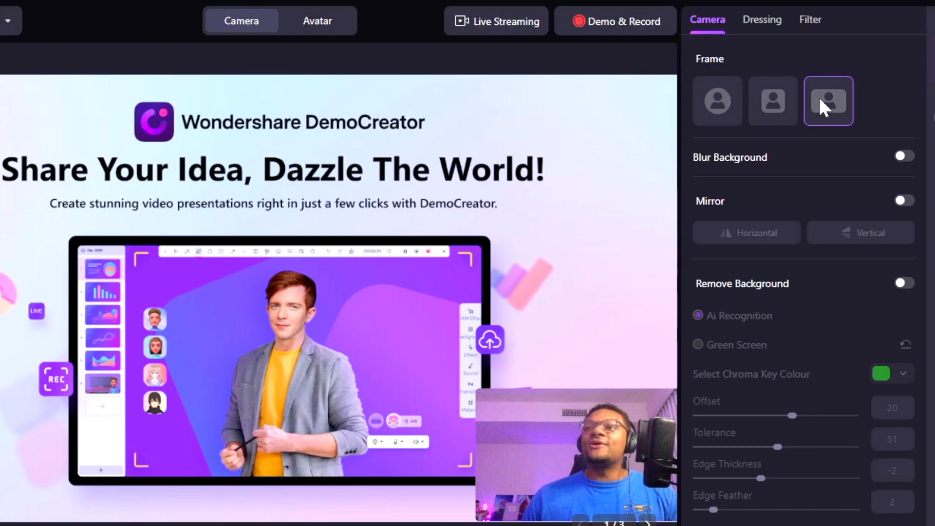
{"action": "left_click", "coordinate": [773, 101]}
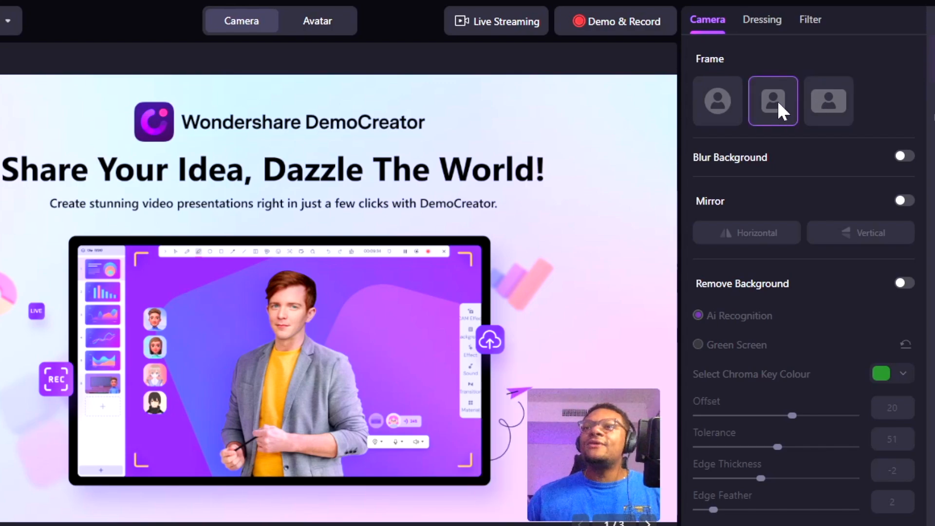
{"action": "left_click", "coordinate": [717, 100]}
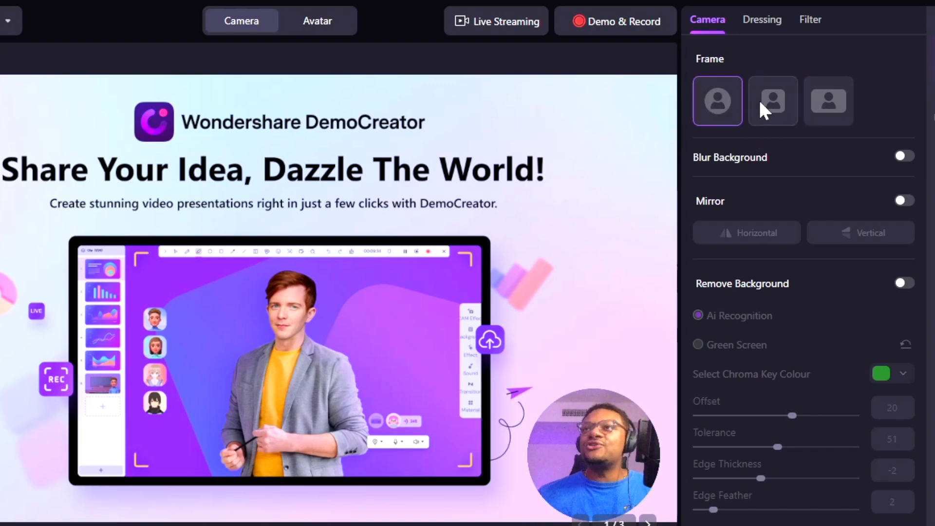
{"action": "left_click", "coordinate": [902, 156]}
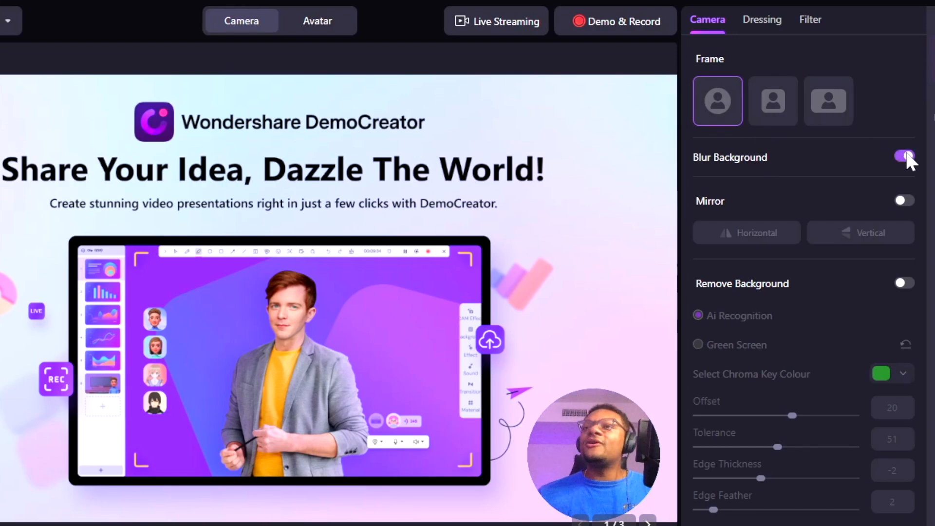
{"action": "left_click", "coordinate": [903, 156]}
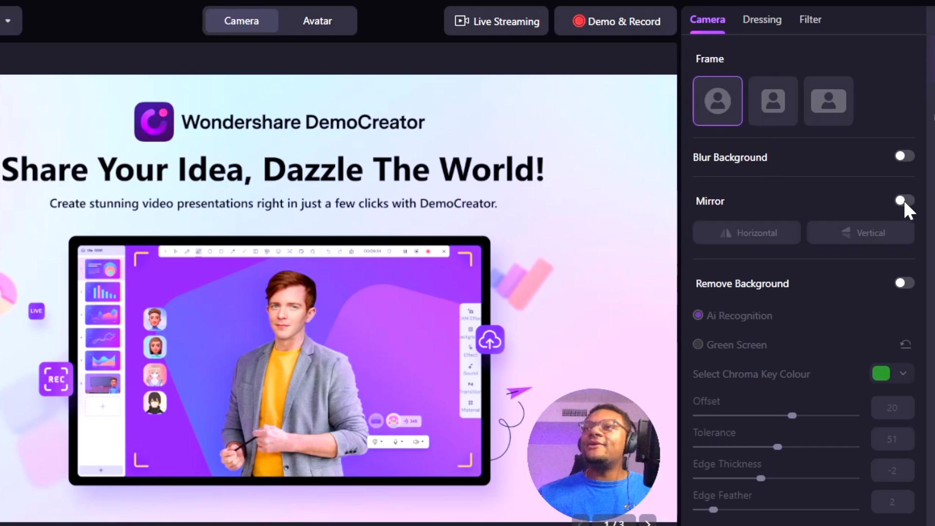
Try mirroring and flipping the webcam, then enable Green Screen background removal
{"action": "left_click", "coordinate": [903, 213]}
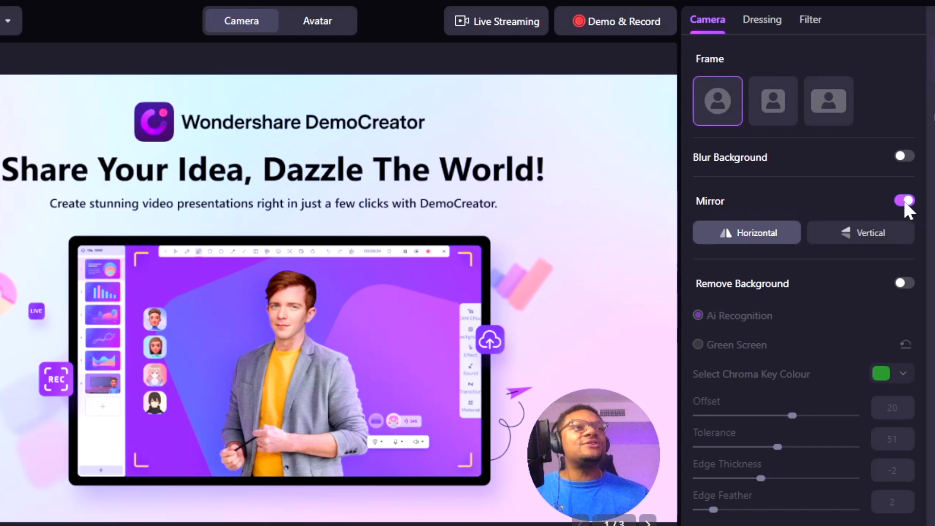
{"action": "left_click", "coordinate": [868, 233]}
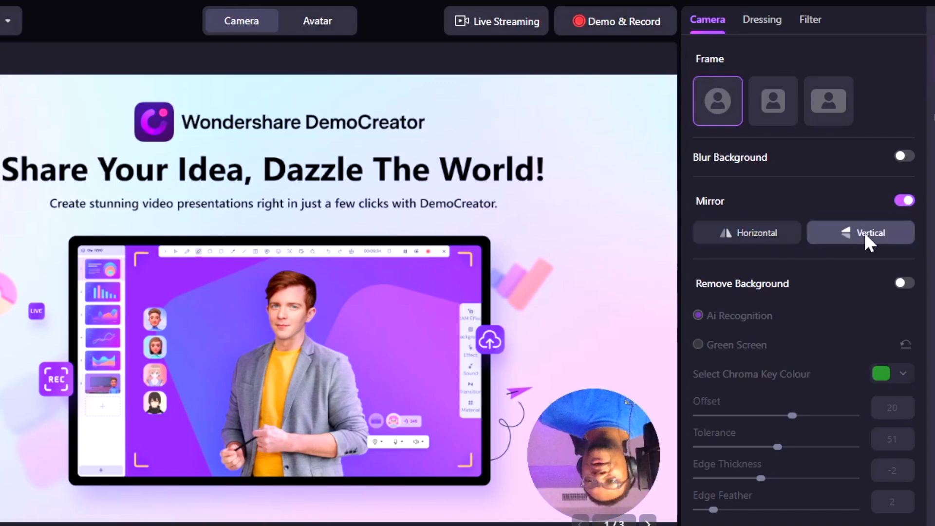
{"action": "mouse_move", "coordinate": [820, 247]}
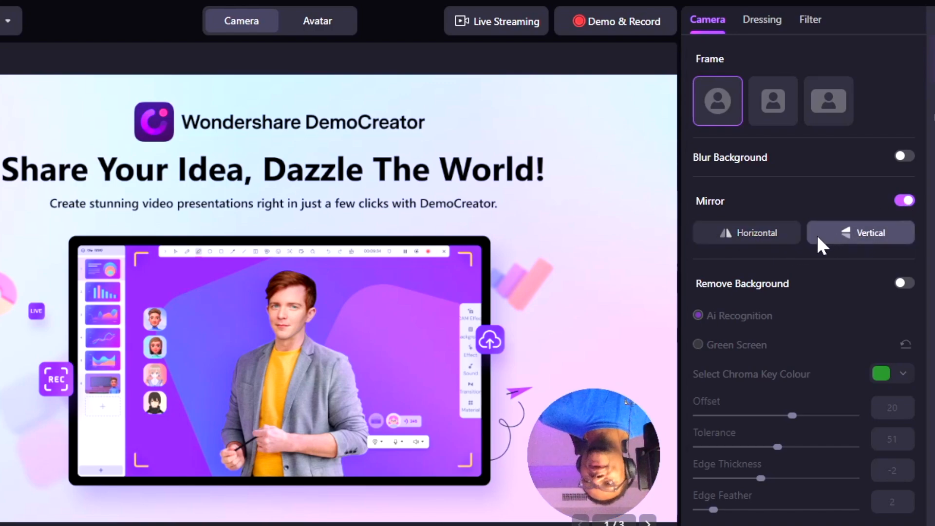
{"action": "left_click", "coordinate": [904, 200]}
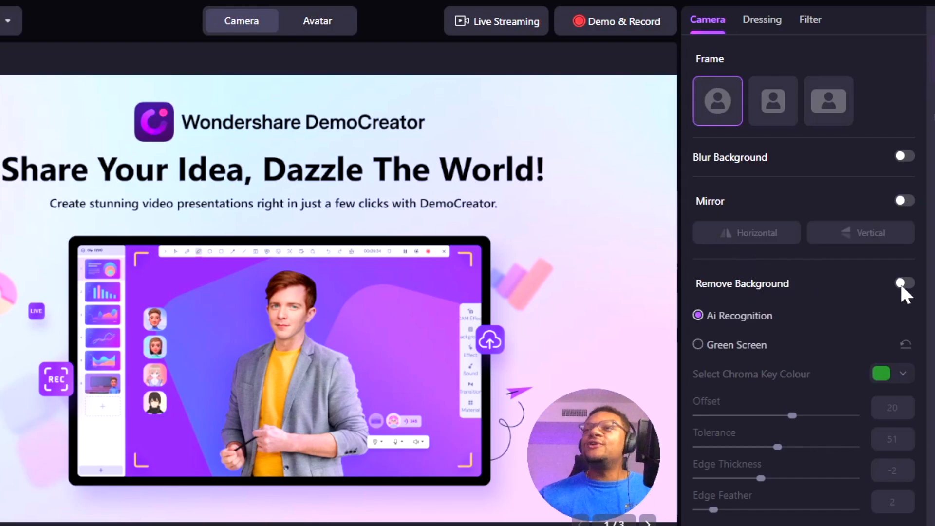
{"action": "left_click", "coordinate": [903, 283]}
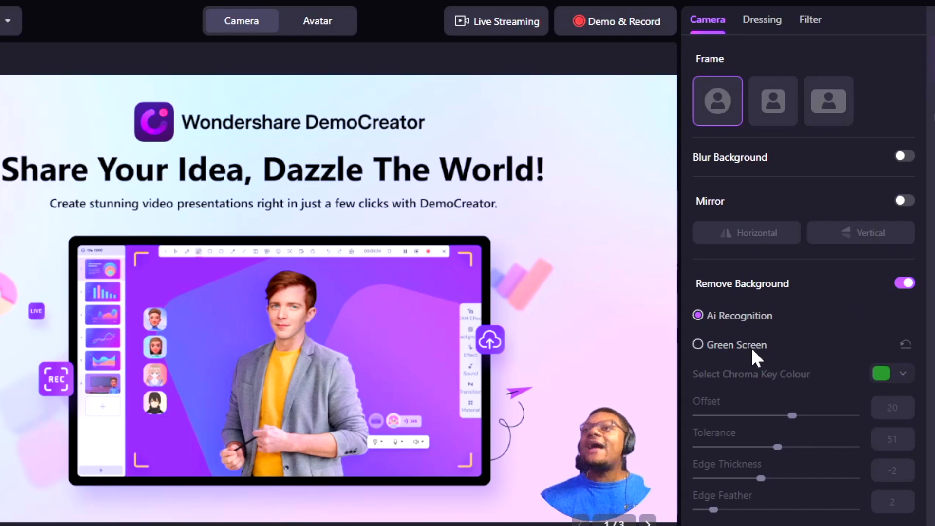
{"action": "mouse_move", "coordinate": [732, 358]}
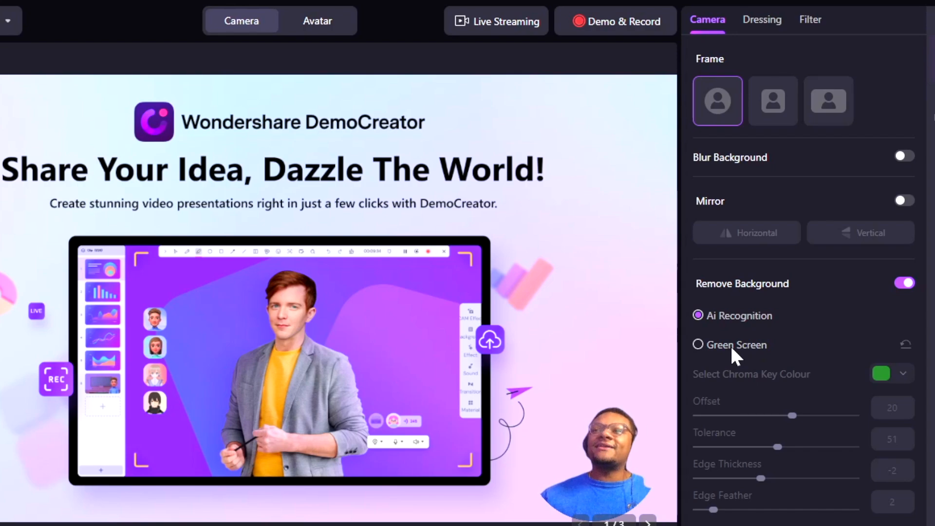
{"action": "left_click", "coordinate": [698, 345]}
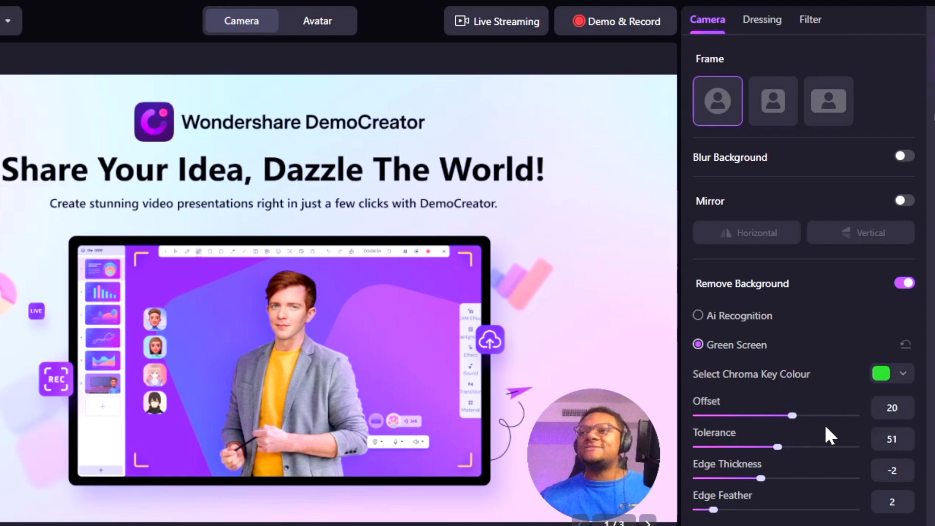
Disable background removal, toggle Dressing Room touch-ups on and off, then open Filters
{"action": "left_click", "coordinate": [903, 282]}
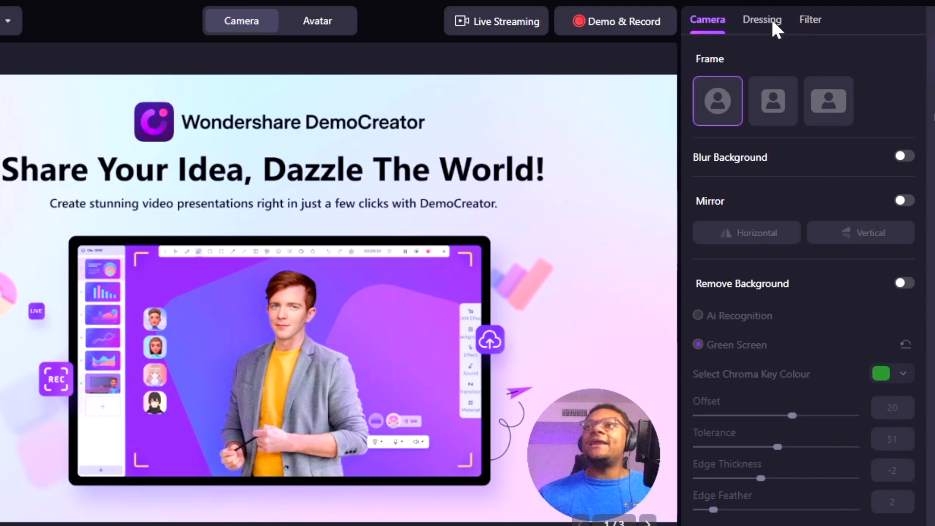
{"action": "left_click", "coordinate": [762, 20]}
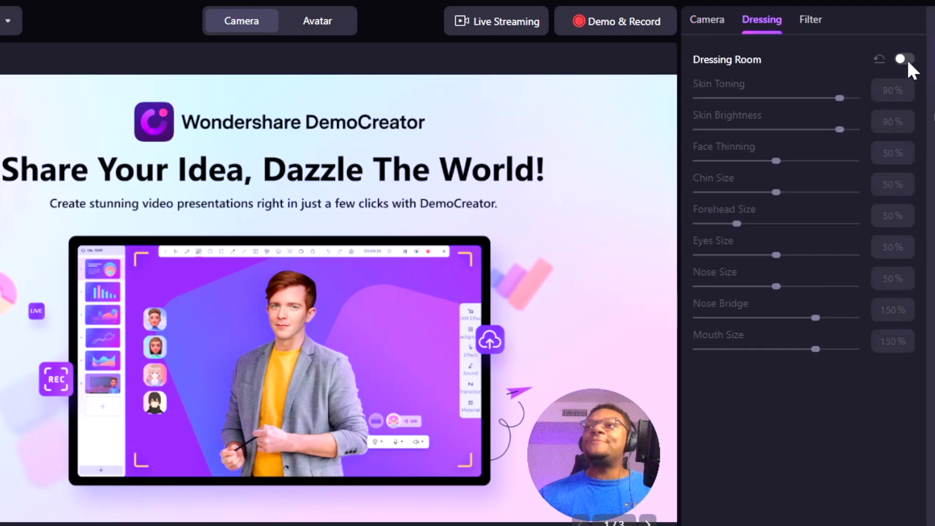
{"action": "left_click", "coordinate": [903, 58]}
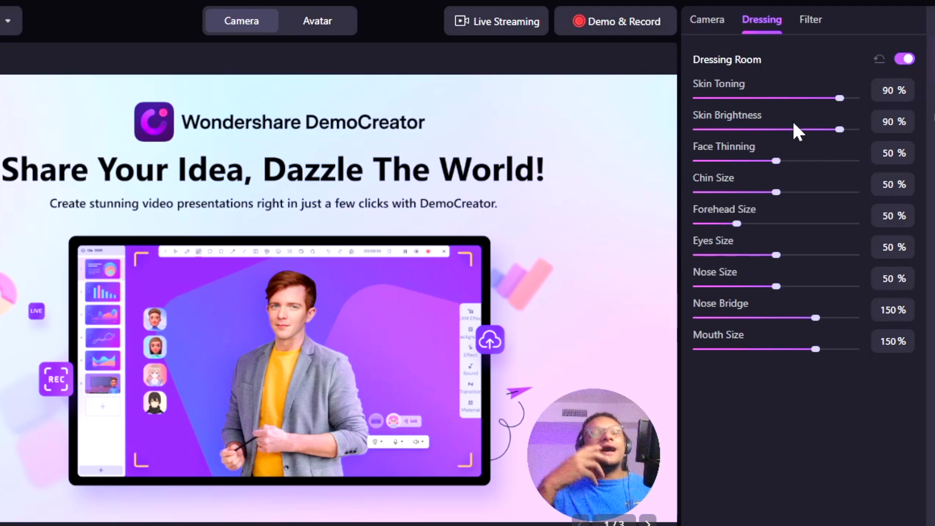
{"action": "left_click", "coordinate": [904, 58]}
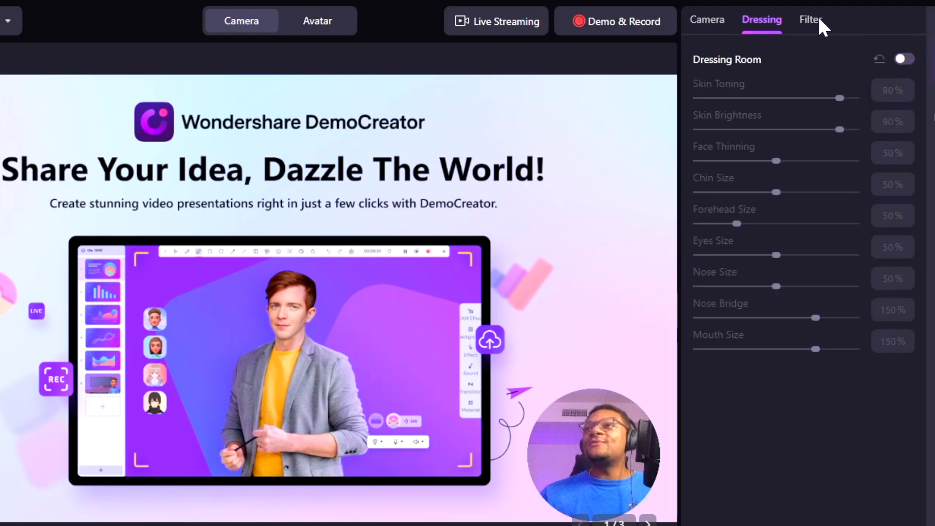
{"action": "left_click", "coordinate": [809, 20]}
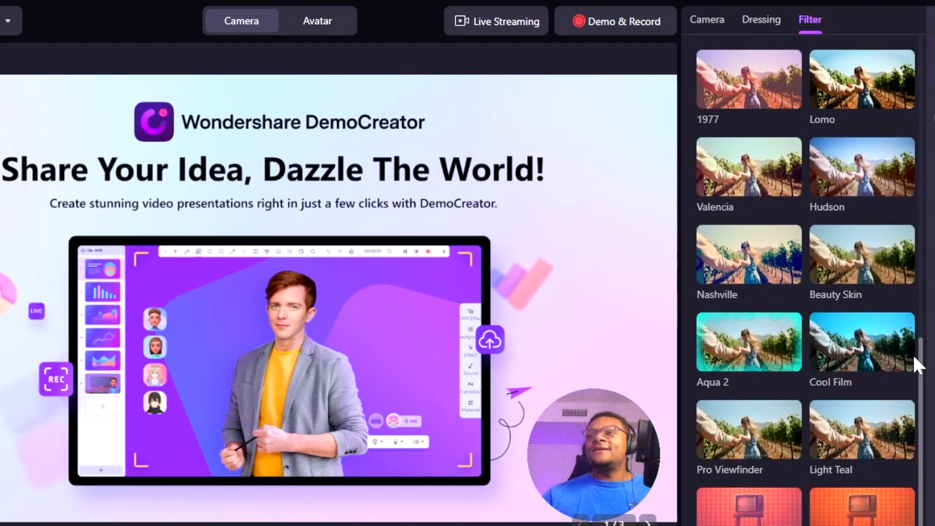
{"action": "left_click", "coordinate": [749, 342]}
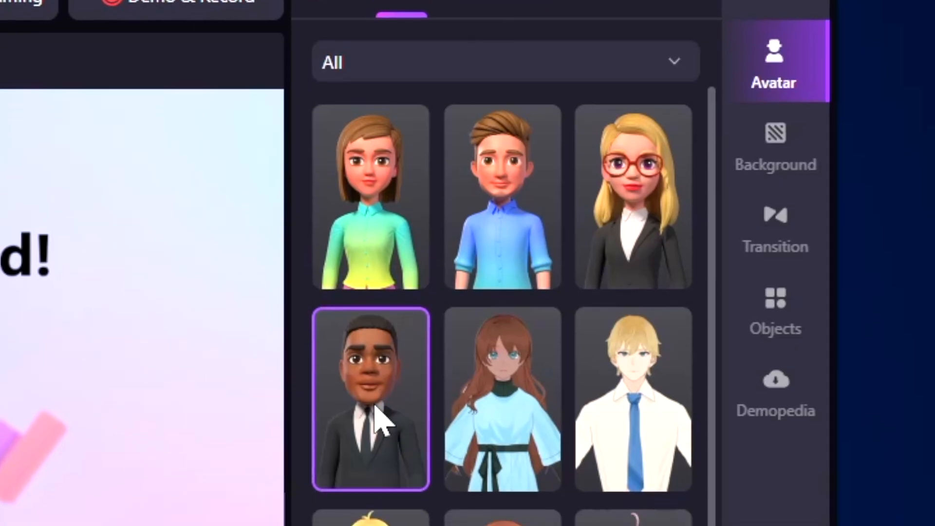
Scroll through the avatar characters library
{"action": "scroll", "scroll_direction": "down", "scroll_amount": 3}
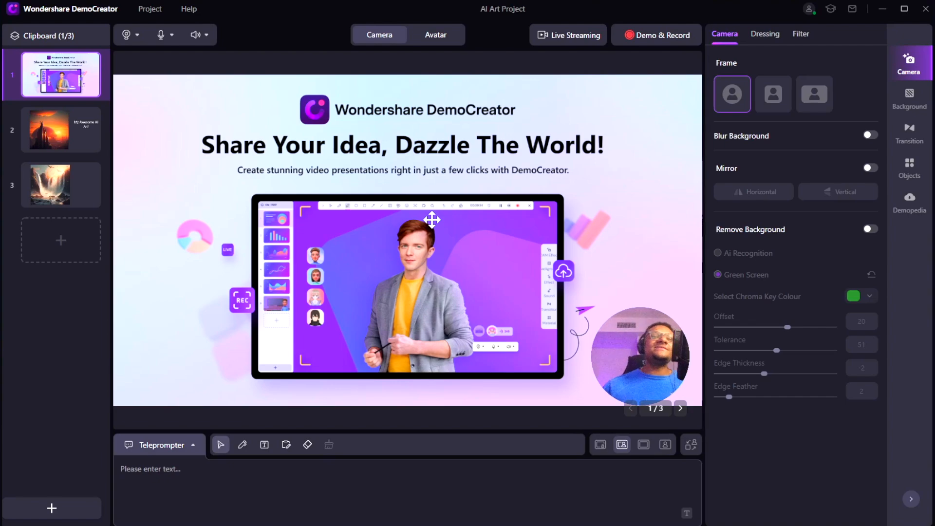
Show the add-slide menu: blank slide, PowerPoint, media file or desktop sharing
{"action": "left_click", "coordinate": [50, 509]}
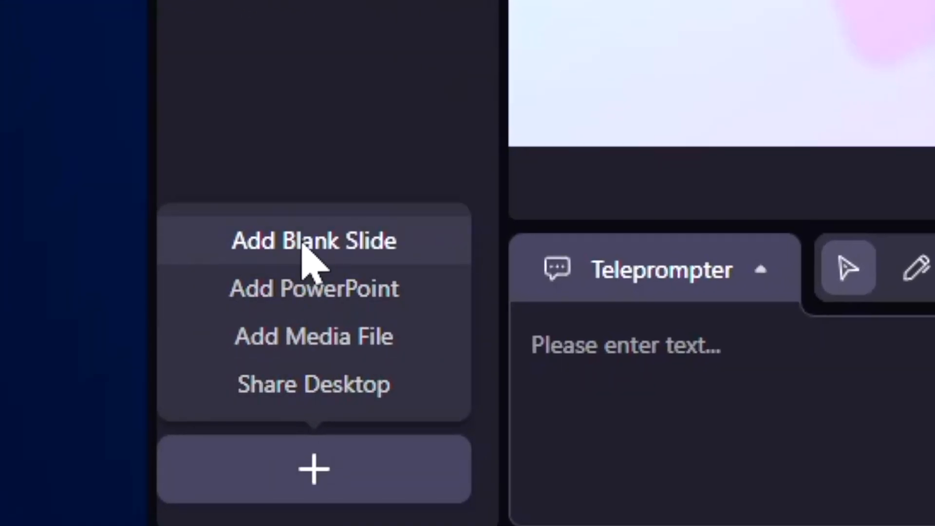
{"action": "mouse_move", "coordinate": [319, 303]}
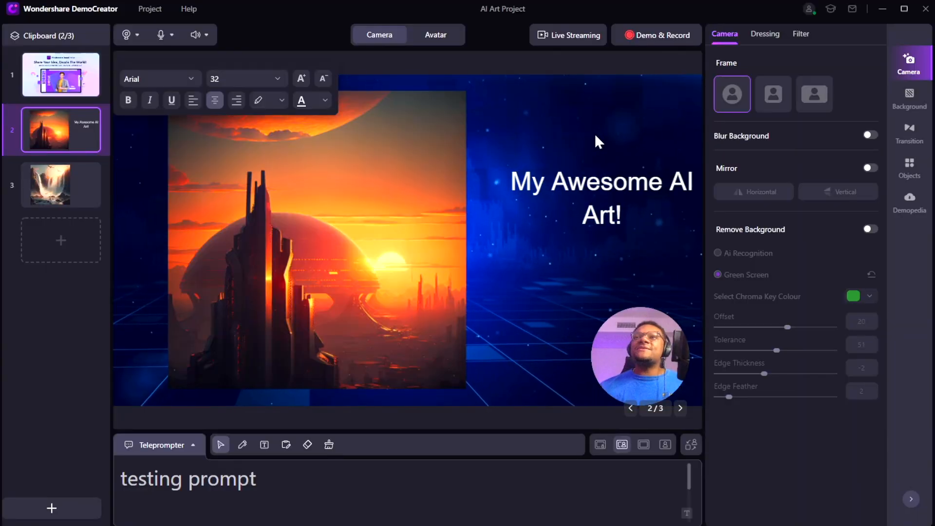
Browse the library of slide backgrounds for the AI art slide
{"action": "left_click", "coordinate": [909, 95]}
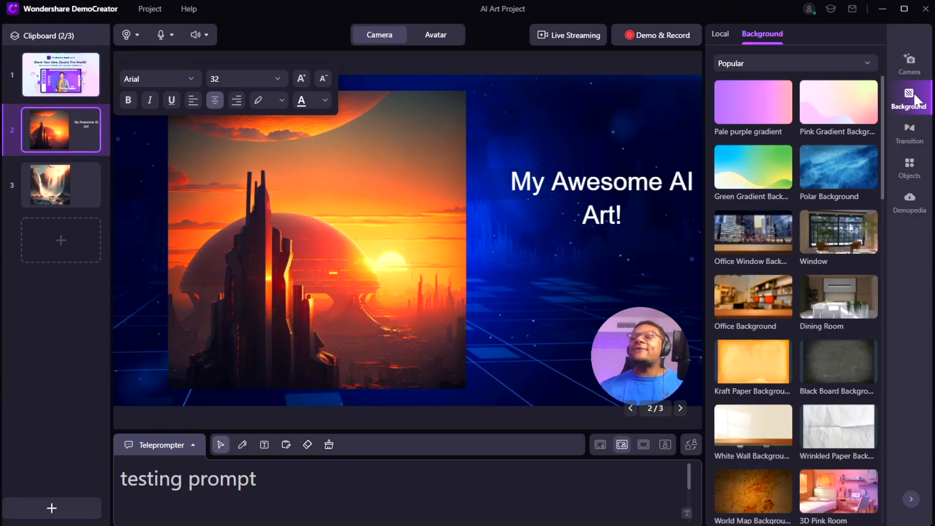
{"action": "scroll", "scroll_direction": "down", "scroll_amount": 3}
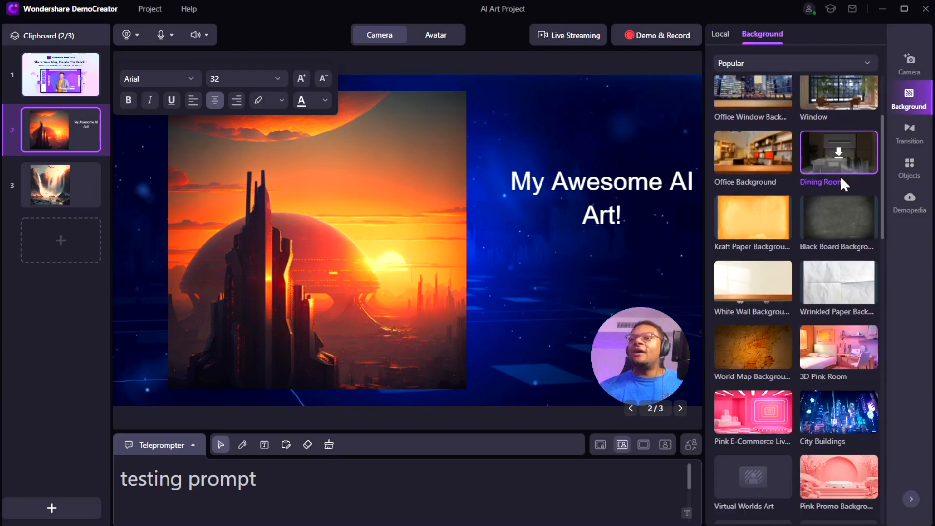
{"action": "scroll", "scroll_direction": "down", "scroll_amount": 3}
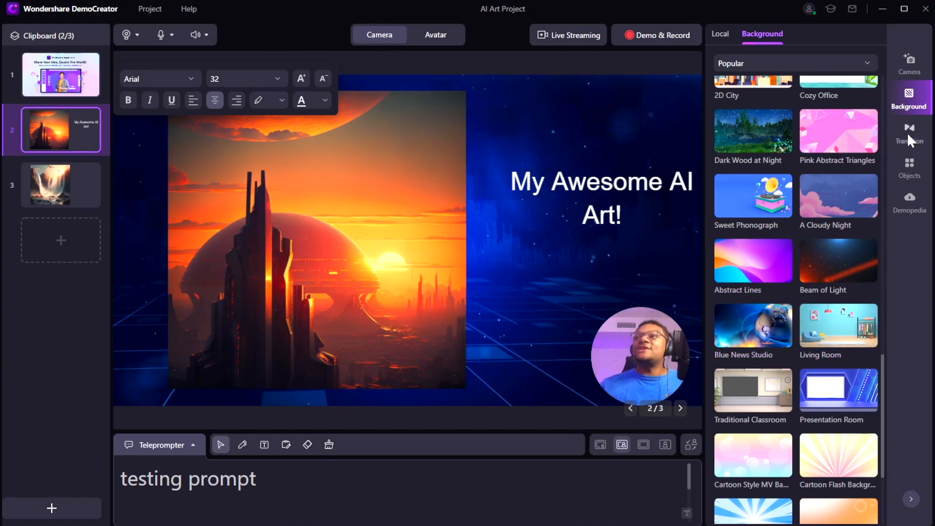
Apply a Pan Right transition to the AI art slide, then select the waterfall slide
{"action": "left_click", "coordinate": [909, 134]}
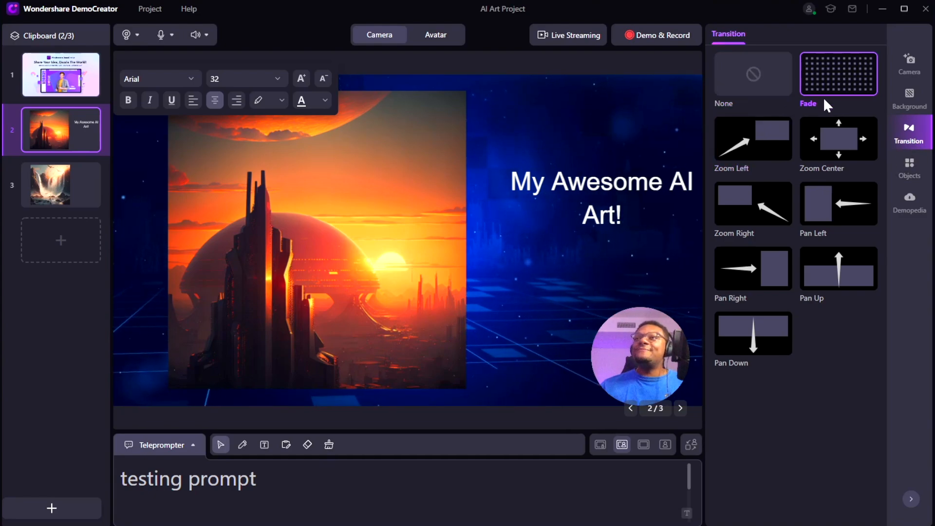
{"action": "left_click", "coordinate": [753, 269]}
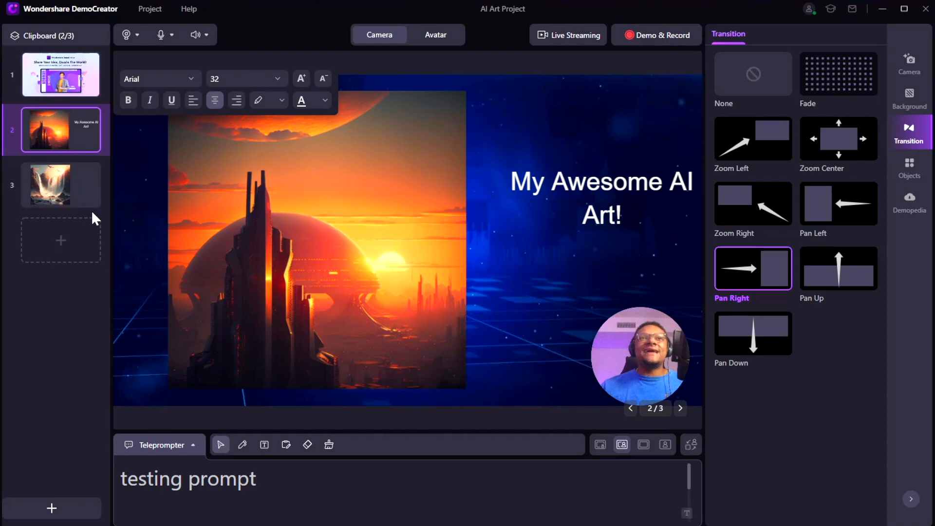
{"action": "left_click", "coordinate": [60, 184]}
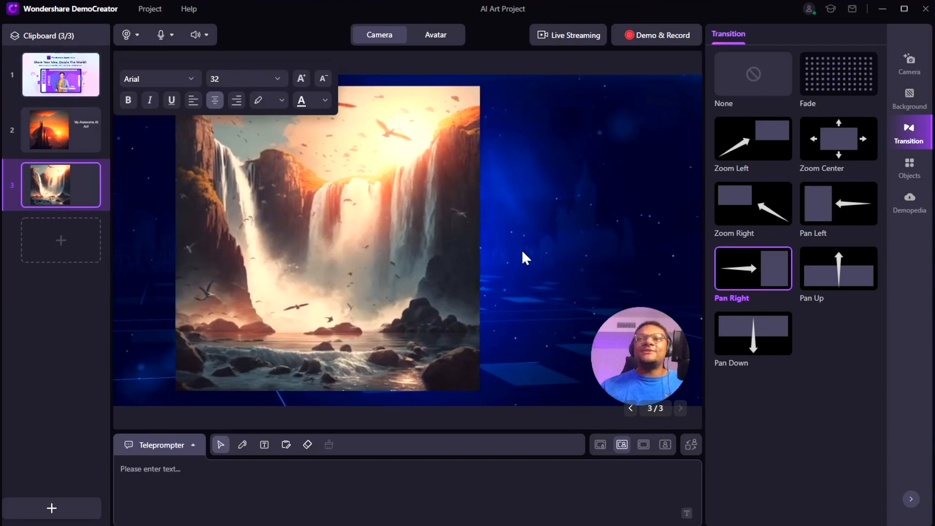
Scroll through the annotation arrows, then open the Demopedia Unsplash stock photo library
{"action": "left_click", "coordinate": [909, 167]}
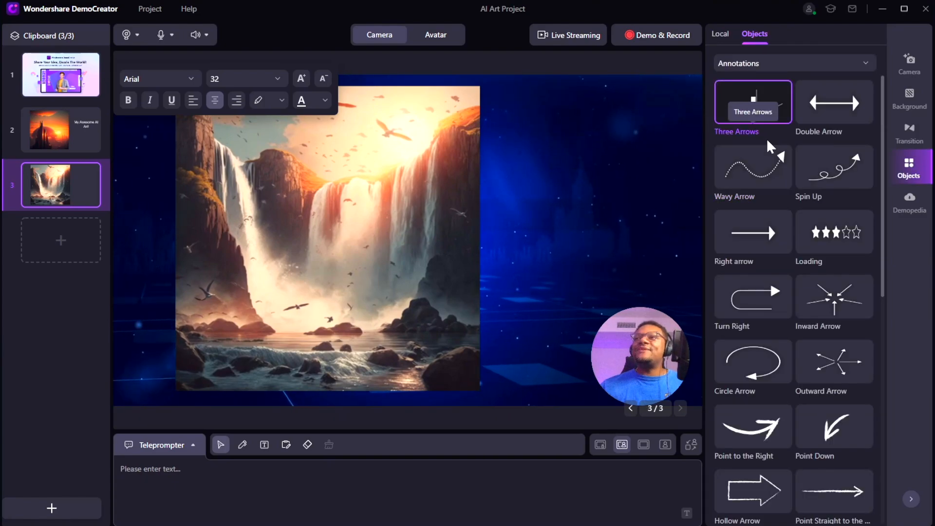
{"action": "scroll", "scroll_direction": "down", "scroll_amount": 3}
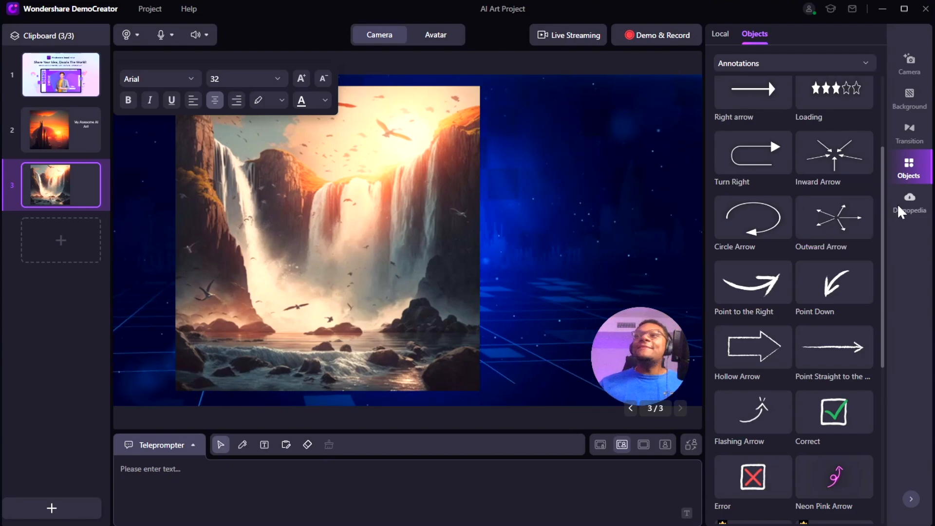
{"action": "left_click", "coordinate": [909, 196]}
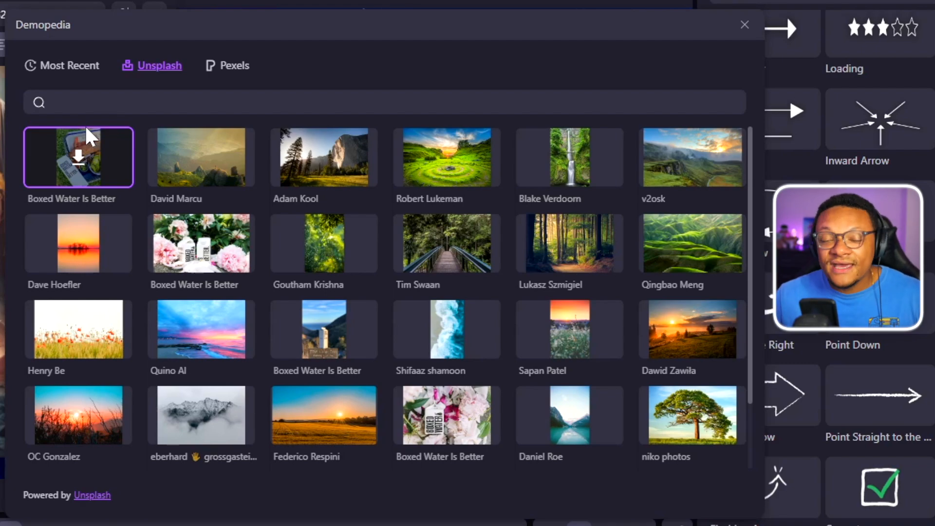
{"action": "left_click", "coordinate": [745, 25]}
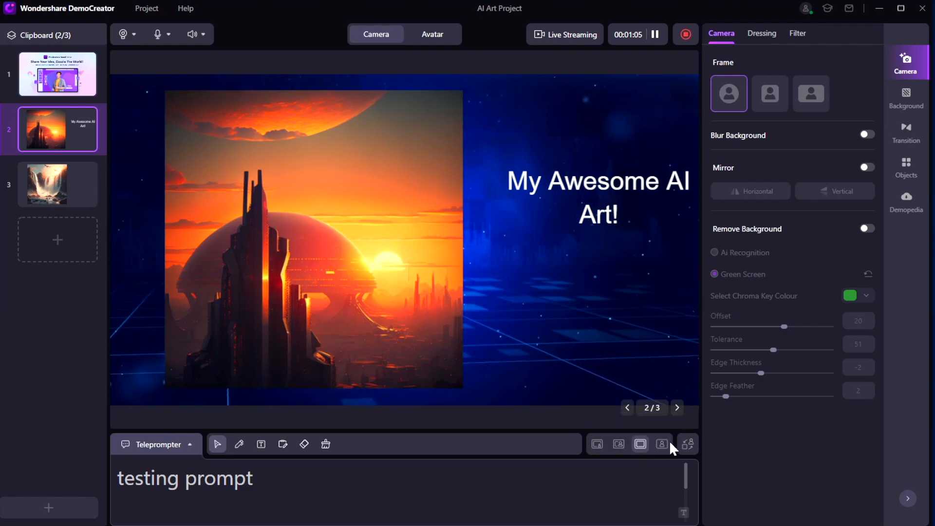
Show the circular webcam on the slide, then stop recording at 1:30 to preview it
{"action": "left_click", "coordinate": [661, 444]}
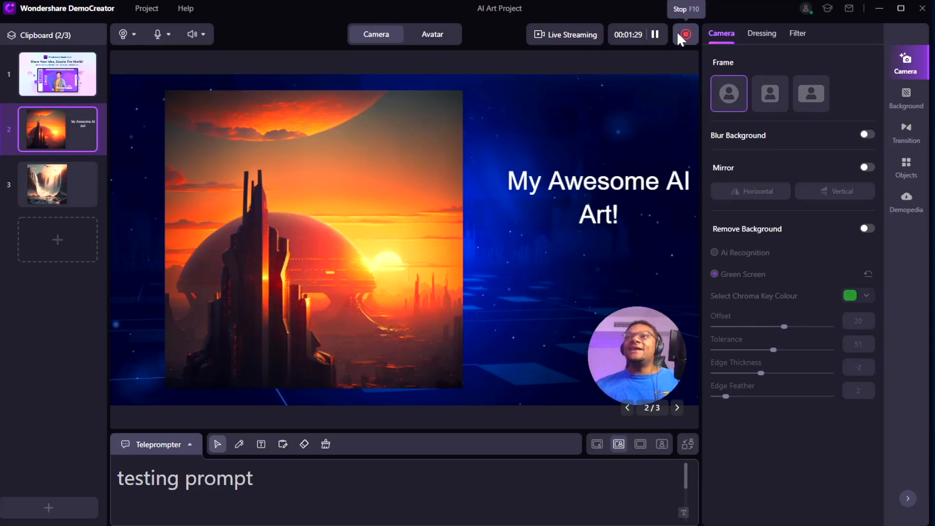
{"action": "left_click", "coordinate": [685, 34]}
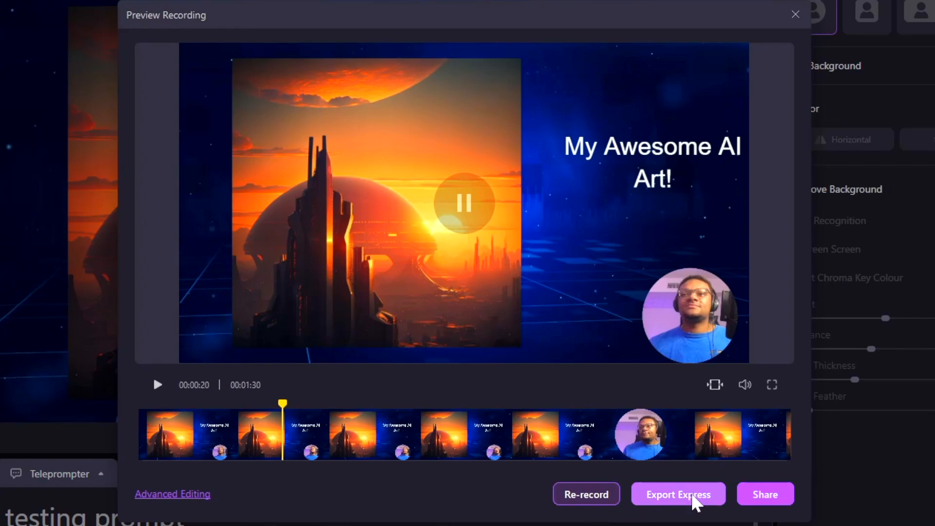
{"action": "mouse_move", "coordinate": [765, 509]}
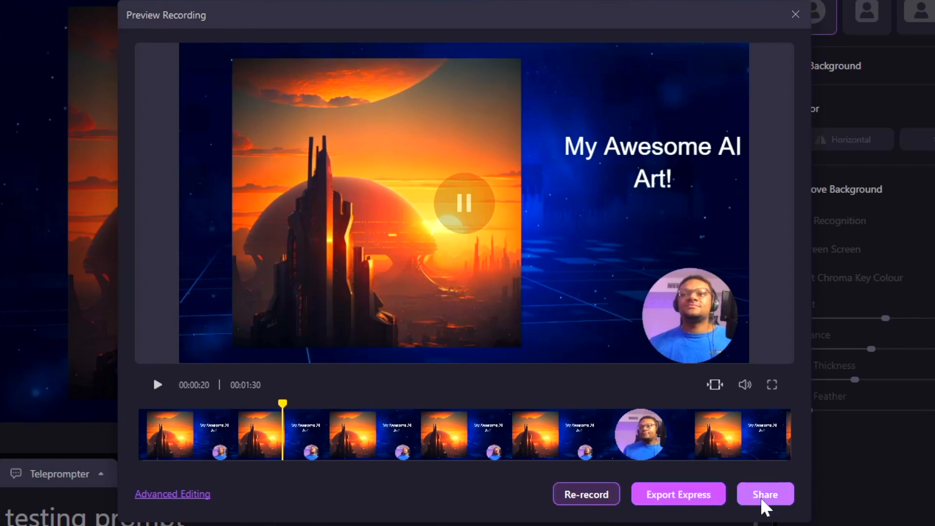